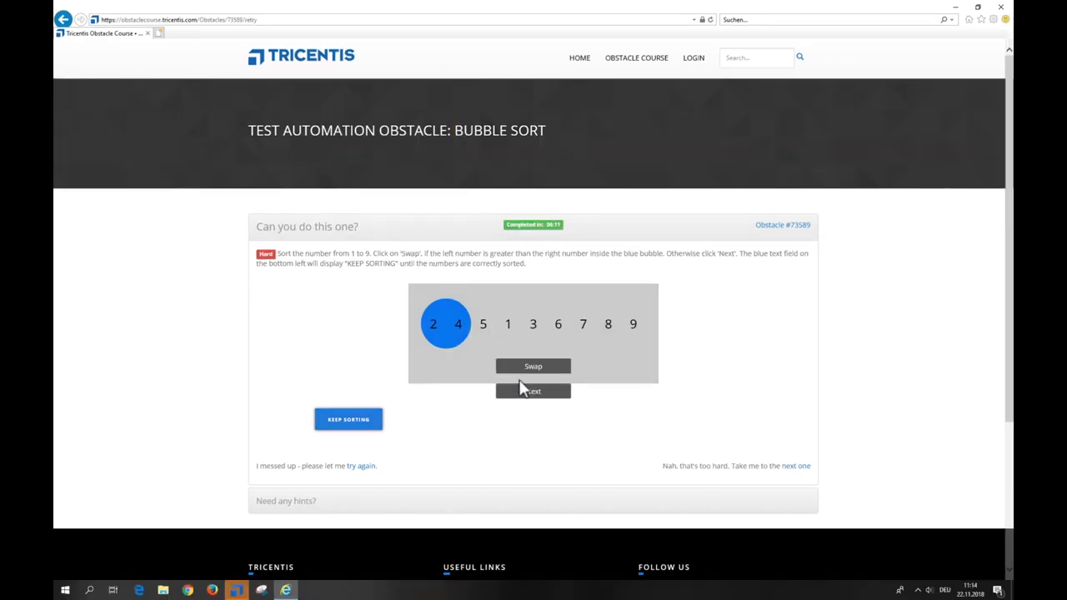
# - Manually walk the bubble along, swapping 5 past 1 and 3, reaching 2 4 1 3 5 6 7 8 9
pyautogui.click(532, 391)
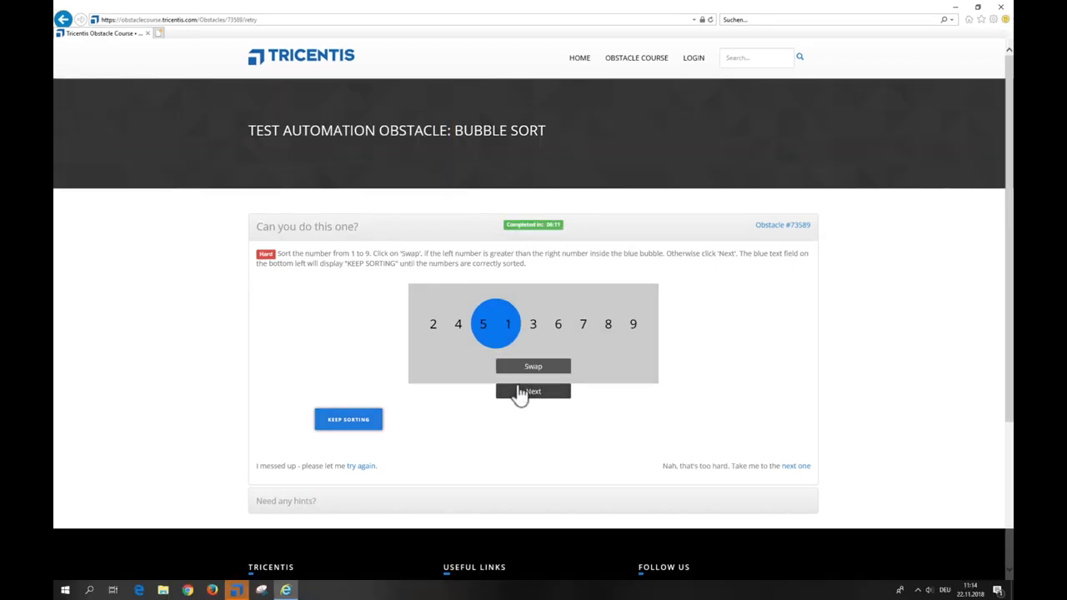
pyautogui.click(532, 366)
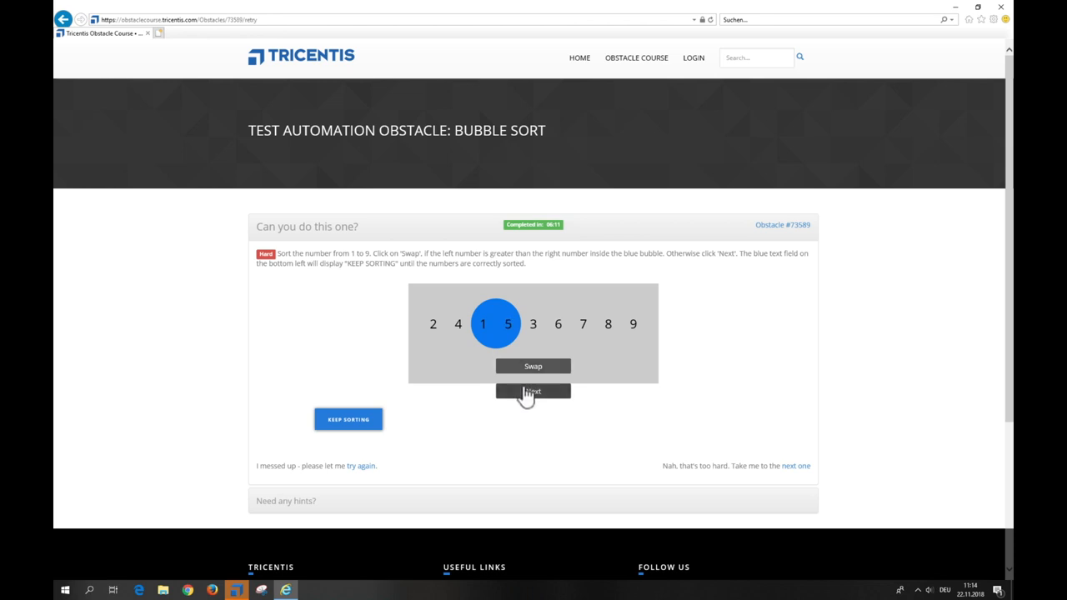
pyautogui.click(533, 391)
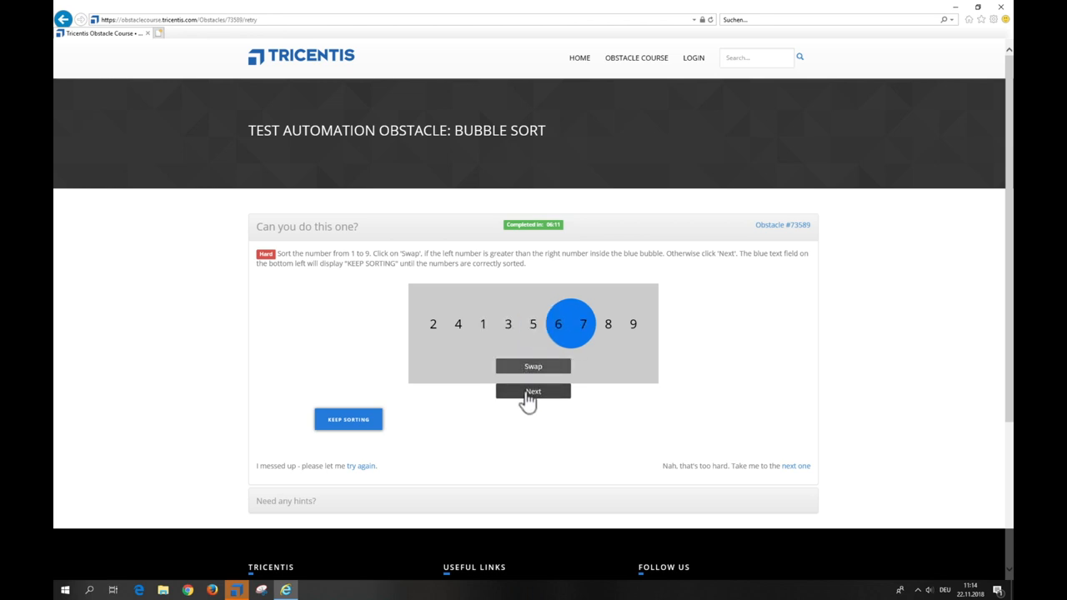
pyautogui.click(533, 391)
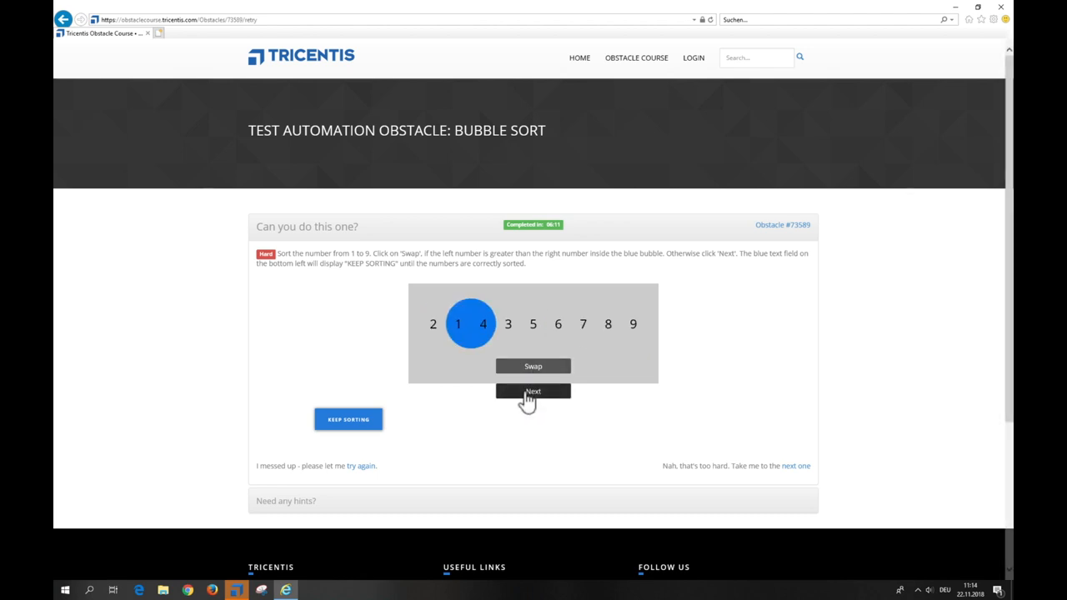
pyautogui.click(532, 391)
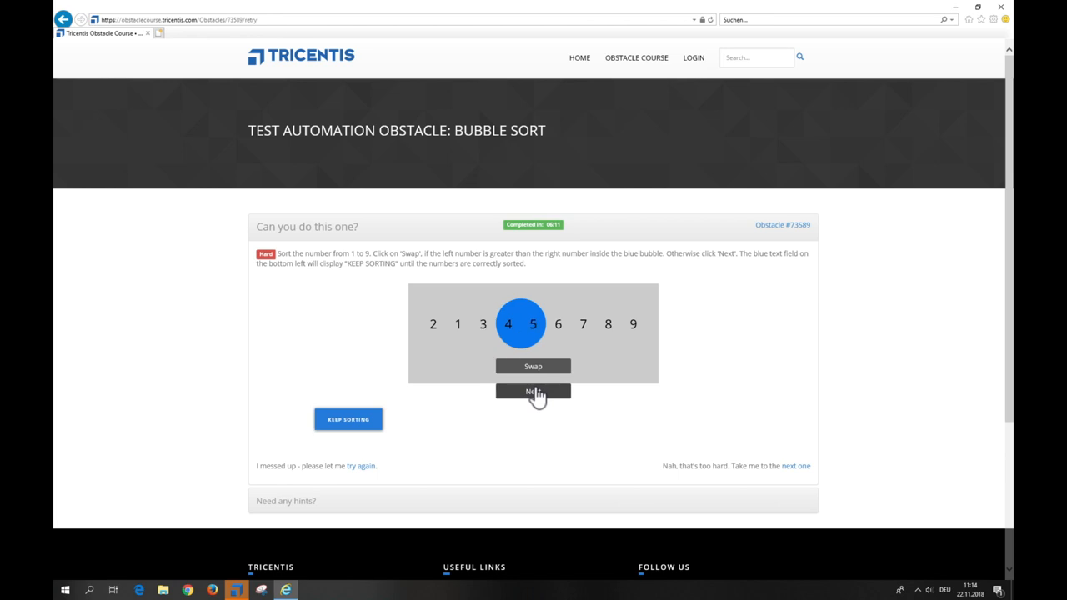
pyautogui.click(533, 392)
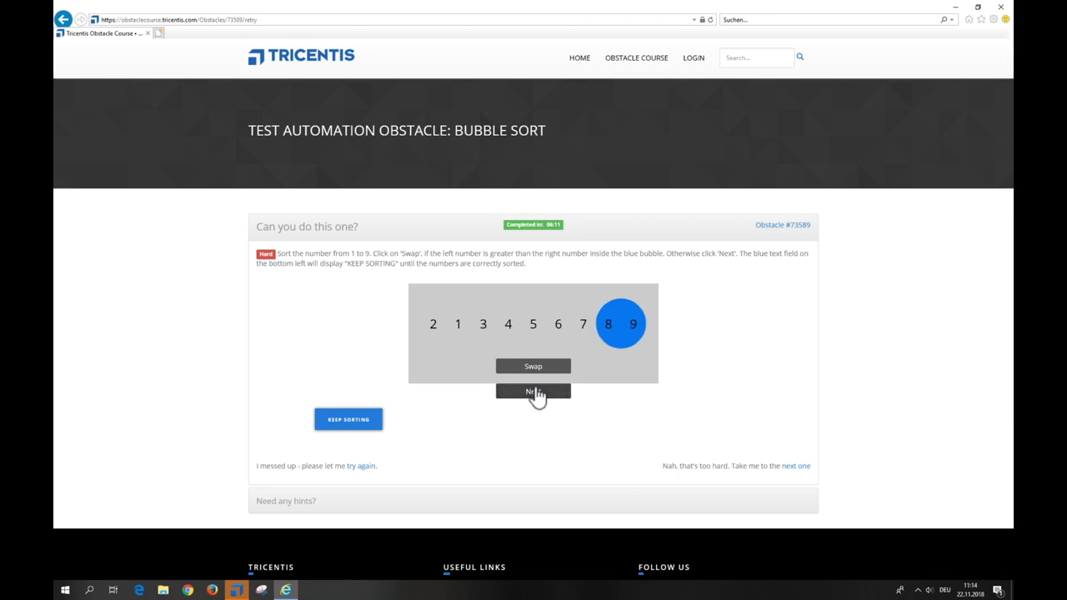
pyautogui.click(533, 392)
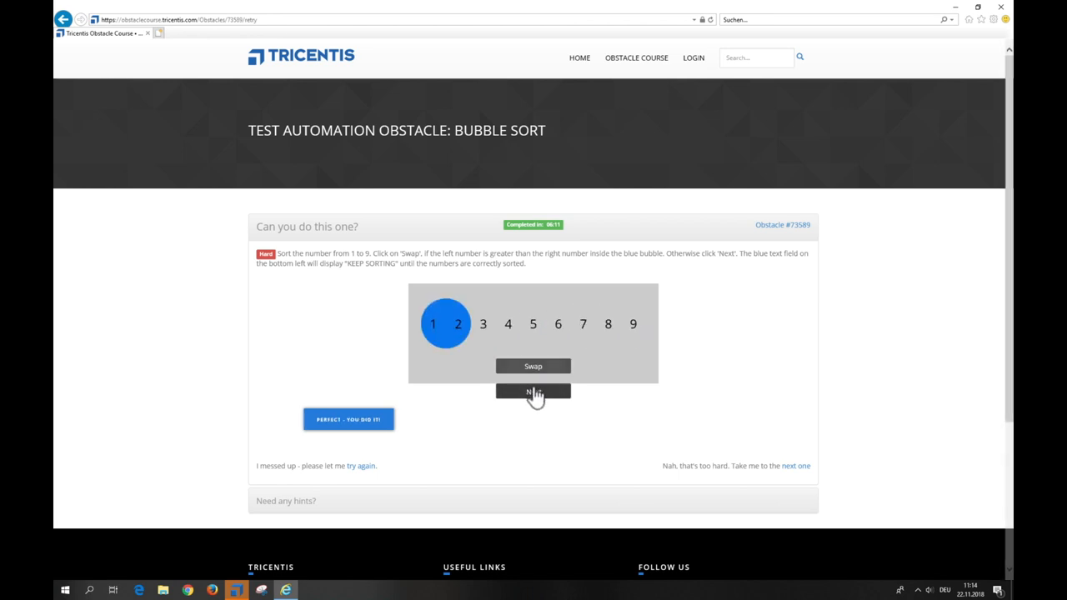
pyautogui.click(533, 392)
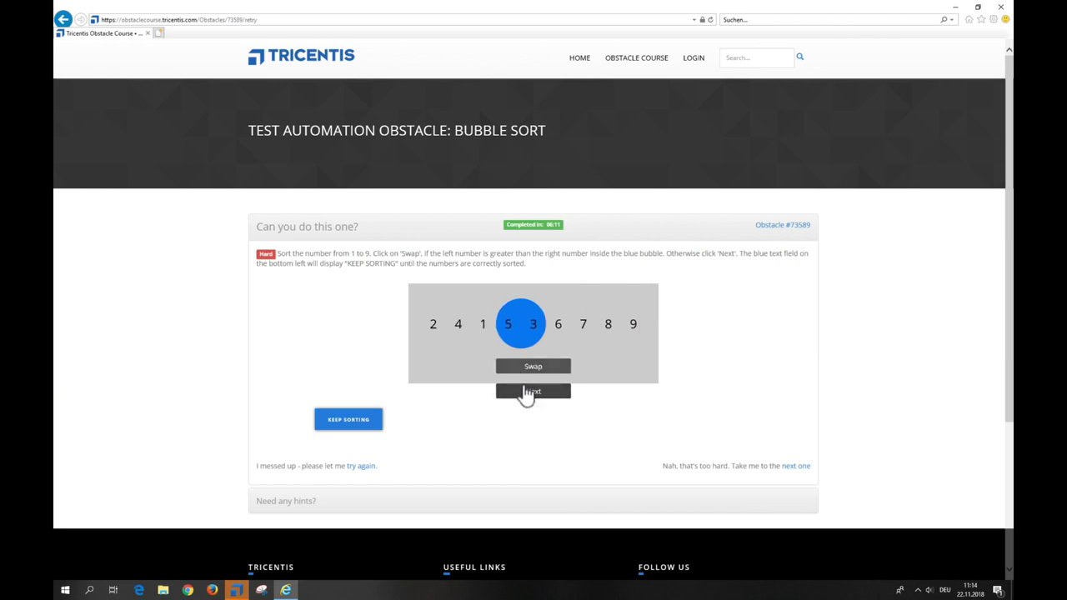
pyautogui.click(532, 366)
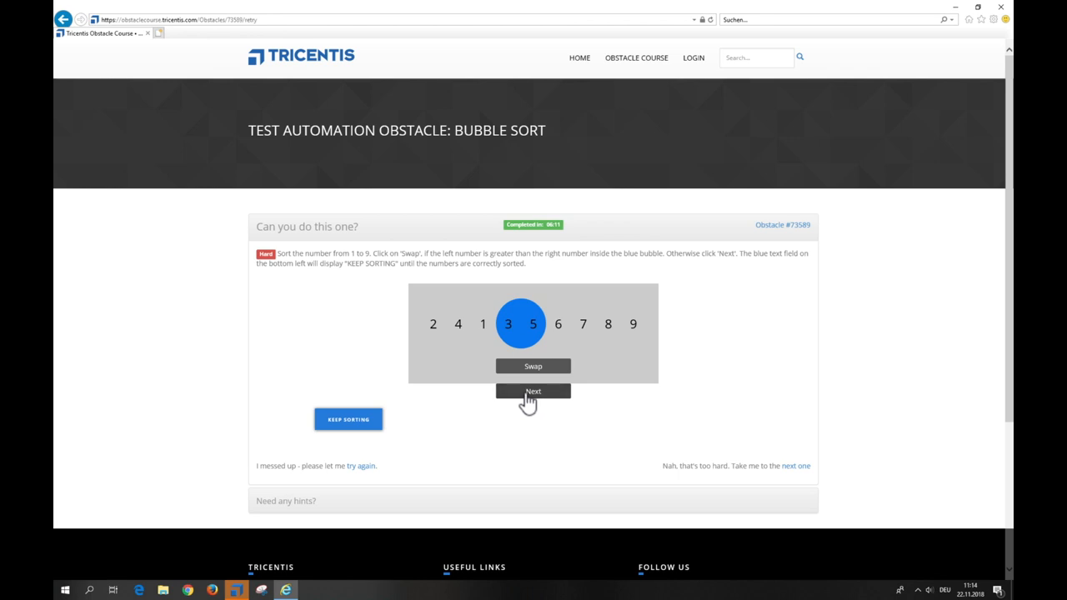
# - Pick the bubble sort page's controls on screen for XScan capture
pyautogui.click(533, 392)
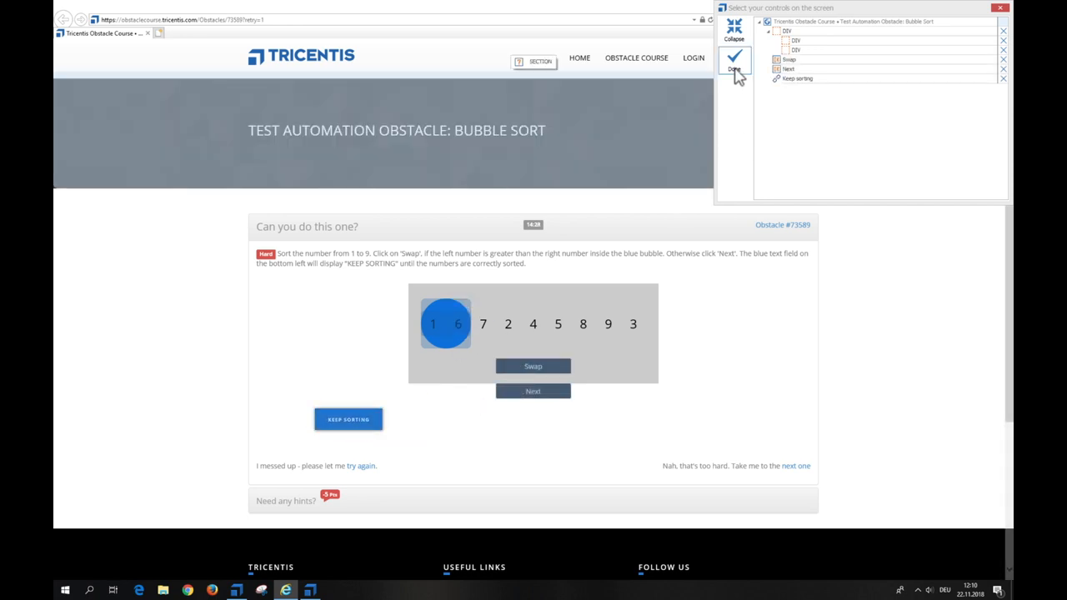
# - Make the outer bubble container unique by ClassName and name it Bubble
pyautogui.click(734, 60)
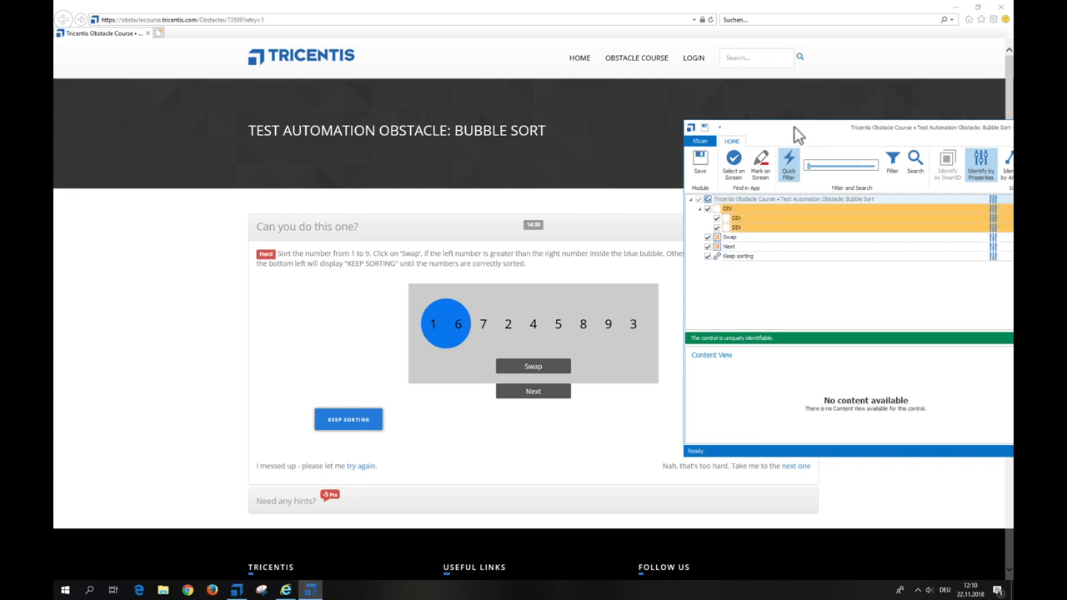
pyautogui.click(980, 164)
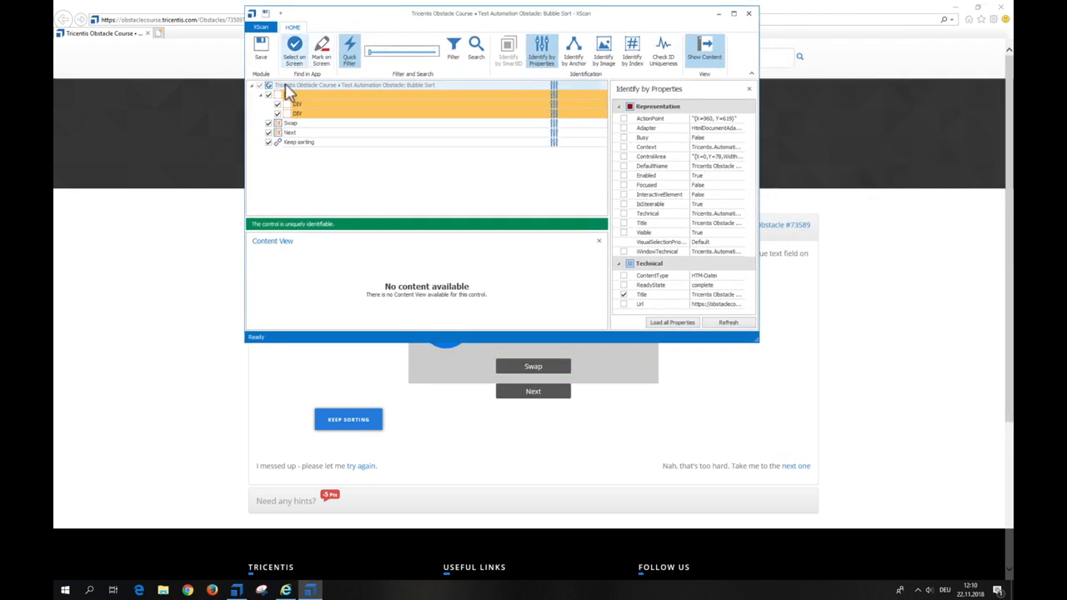
pyautogui.click(298, 94)
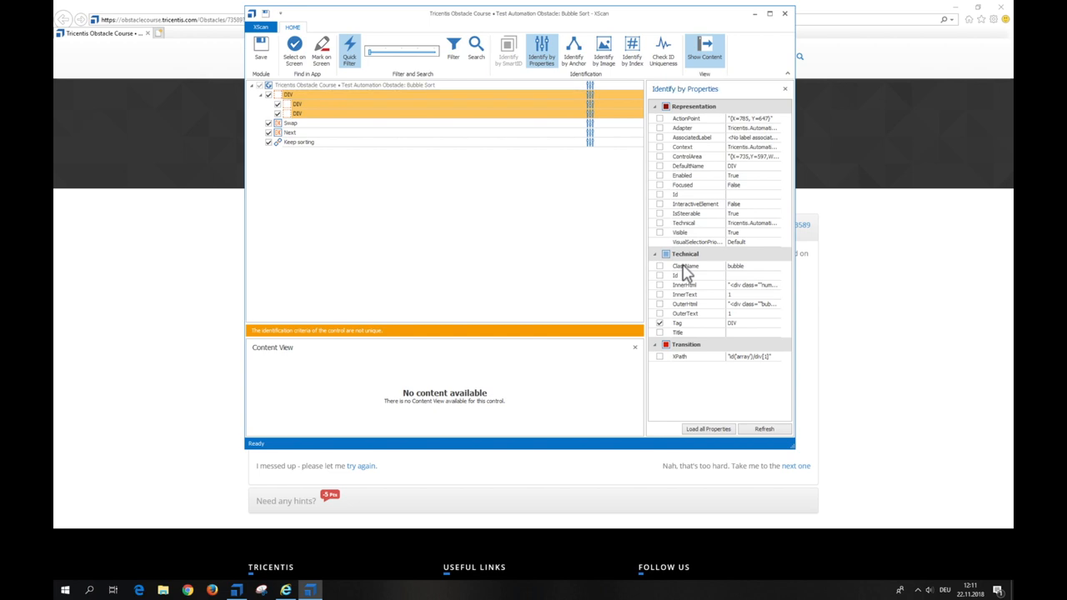
pyautogui.click(661, 266)
pyautogui.write('Bubbl')
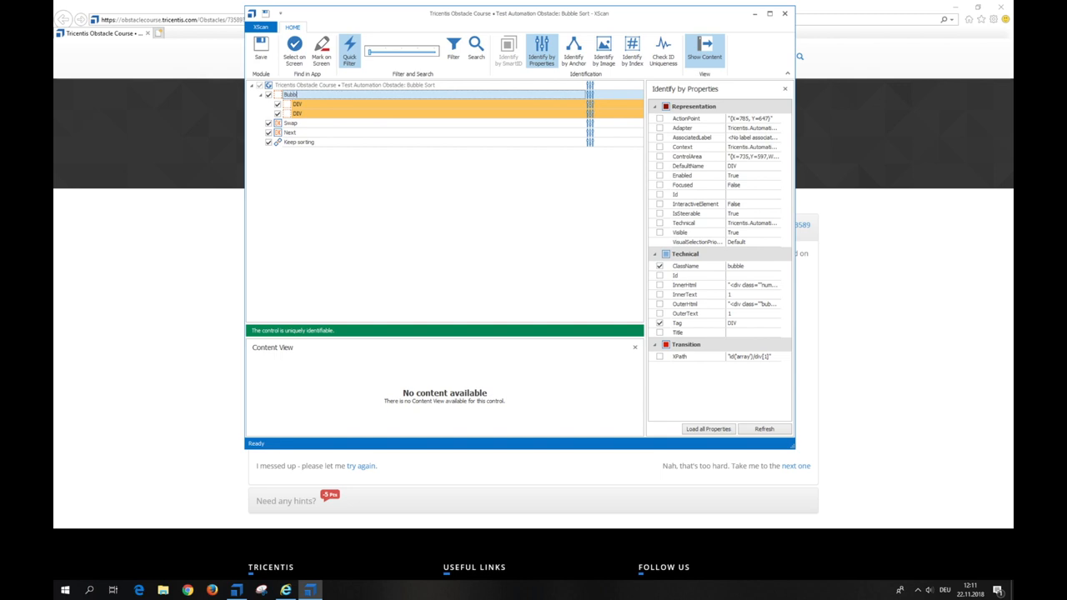
pyautogui.click(277, 104)
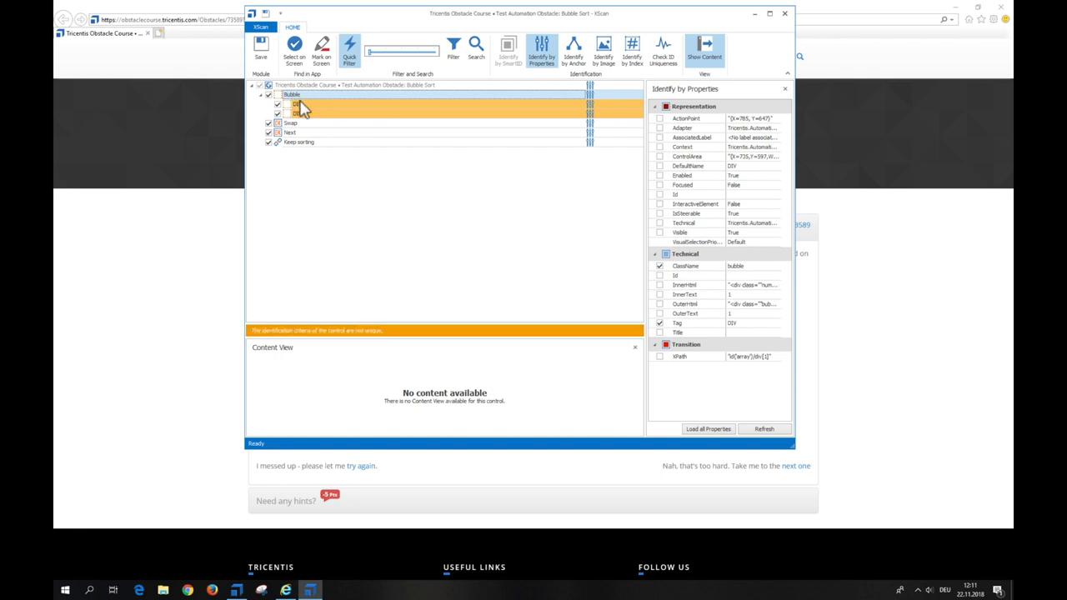
pyautogui.click(297, 112)
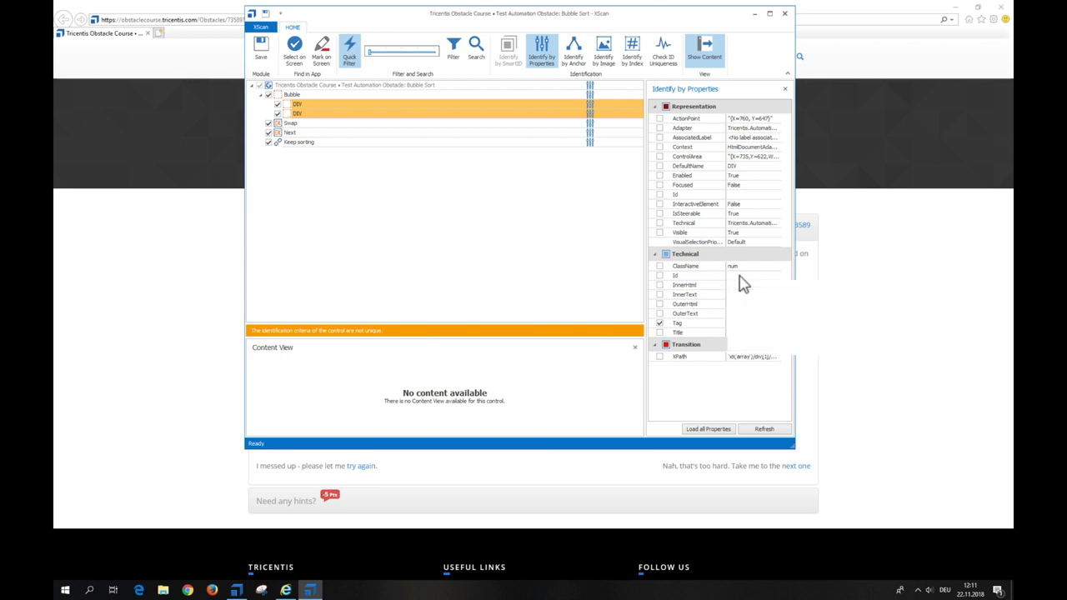
# - Identify the first bubble number by index 1 as Left Number
pyautogui.click(708, 429)
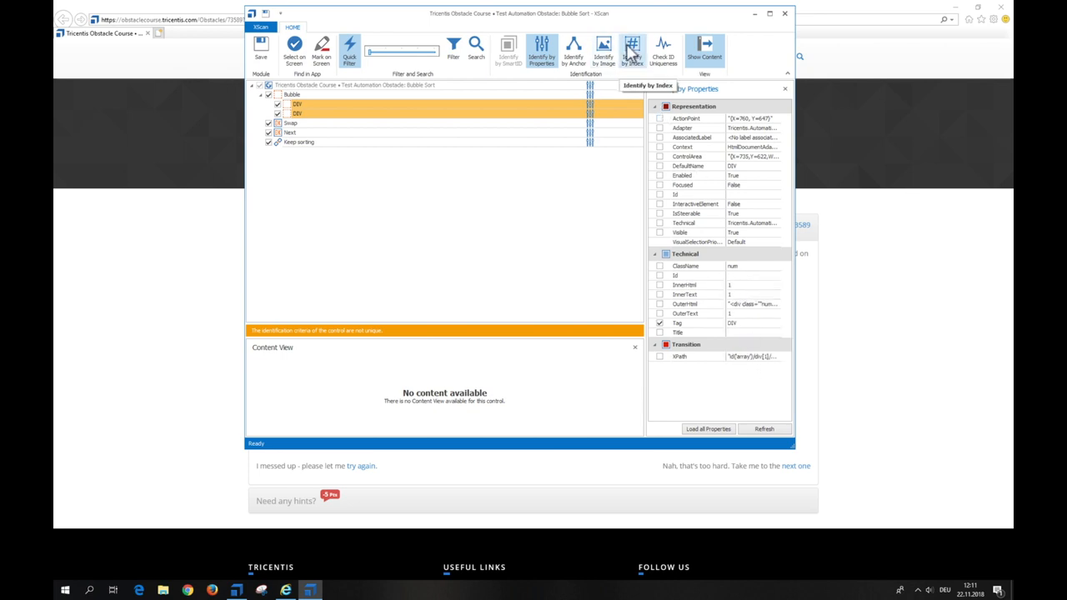
pyautogui.click(632, 50)
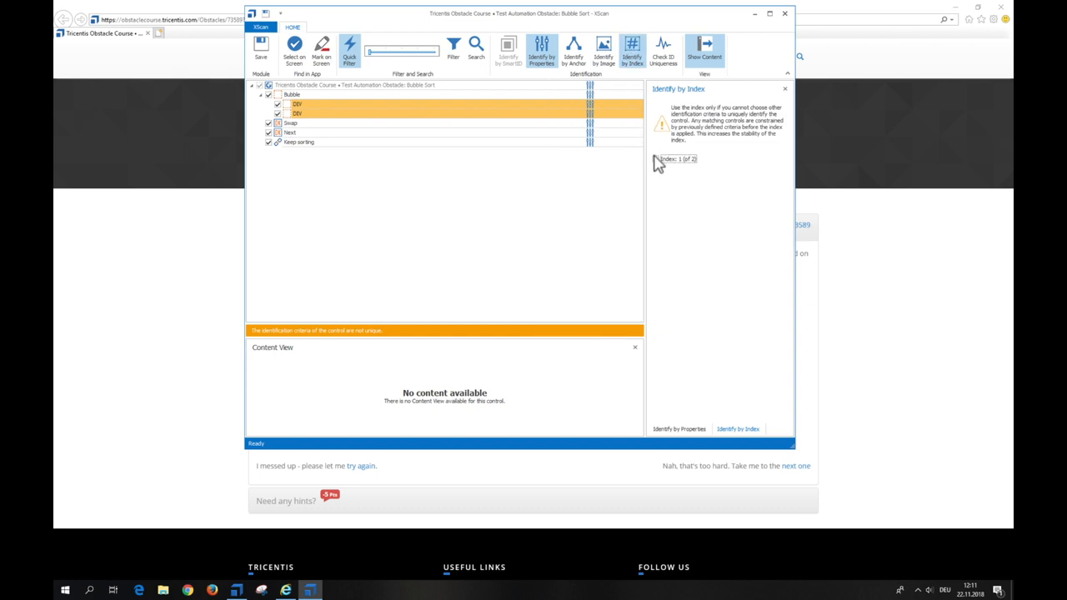
pyautogui.click(655, 158)
pyautogui.write('Left Number')
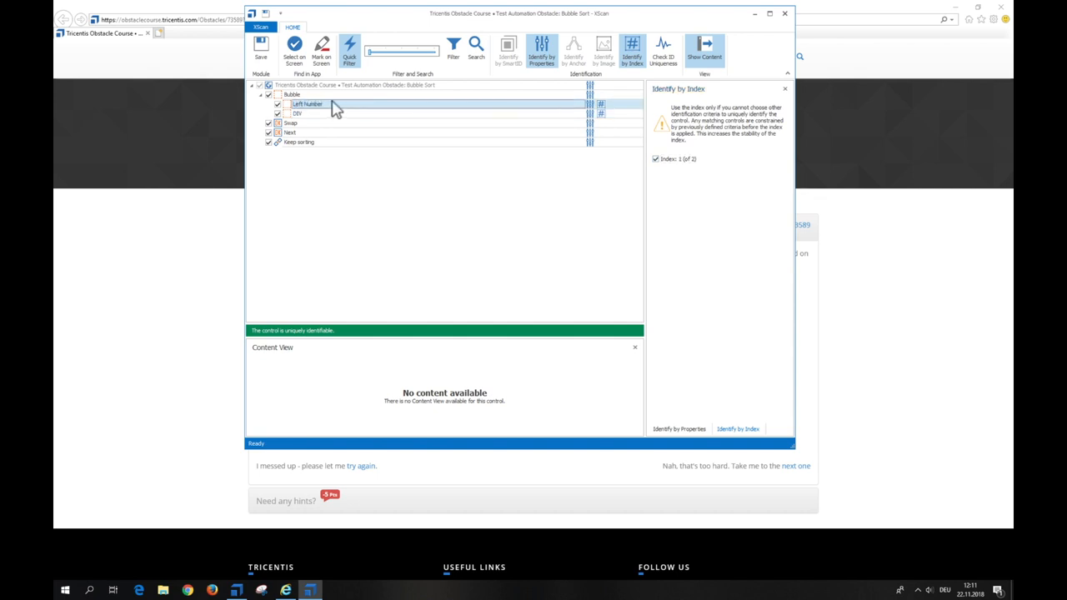
# - Name the second number Right Number and review identification of Next and Keep sorting
pyautogui.click(298, 113)
pyautogui.write('Right Number')
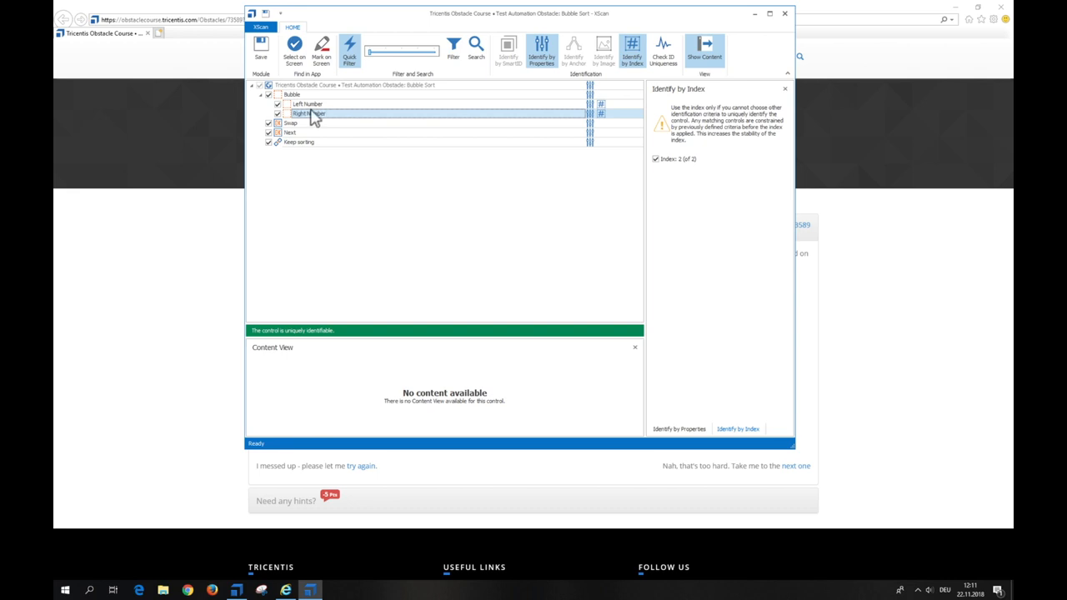
pyautogui.click(290, 123)
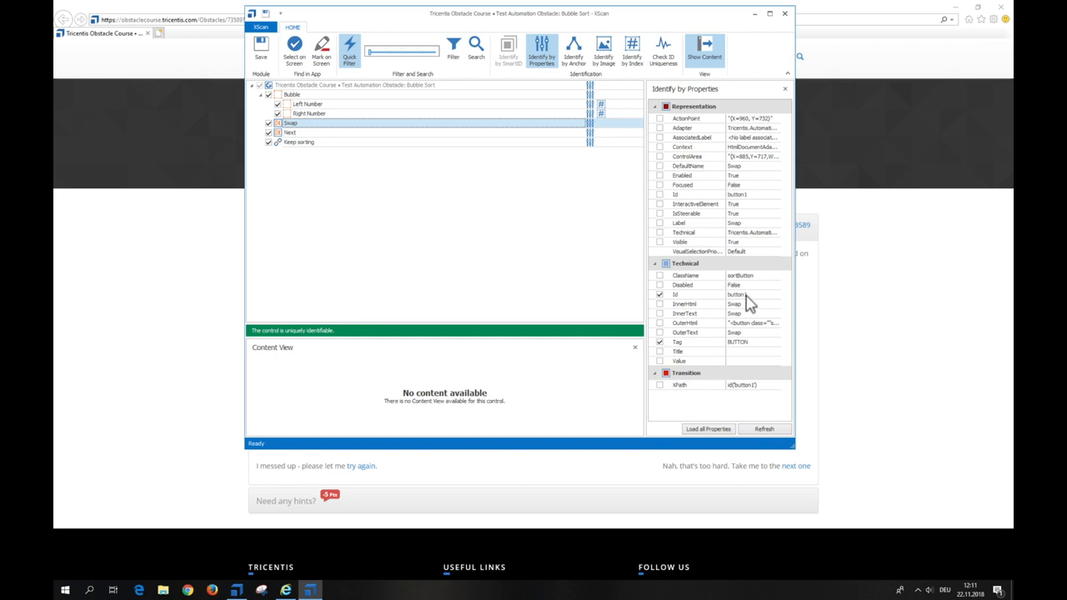
pyautogui.click(290, 133)
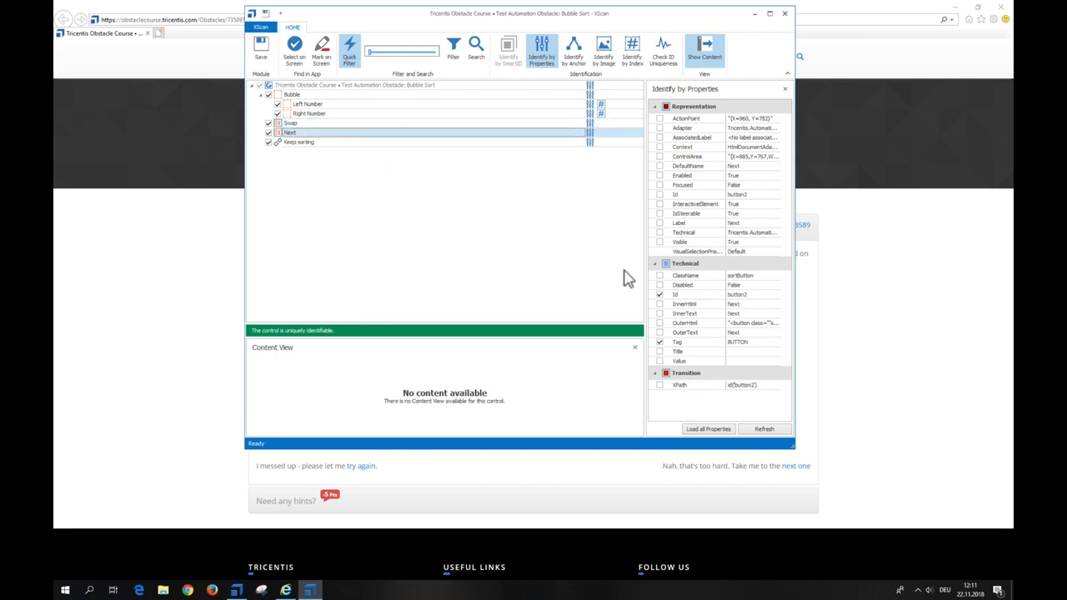
pyautogui.moveTo(312, 150)
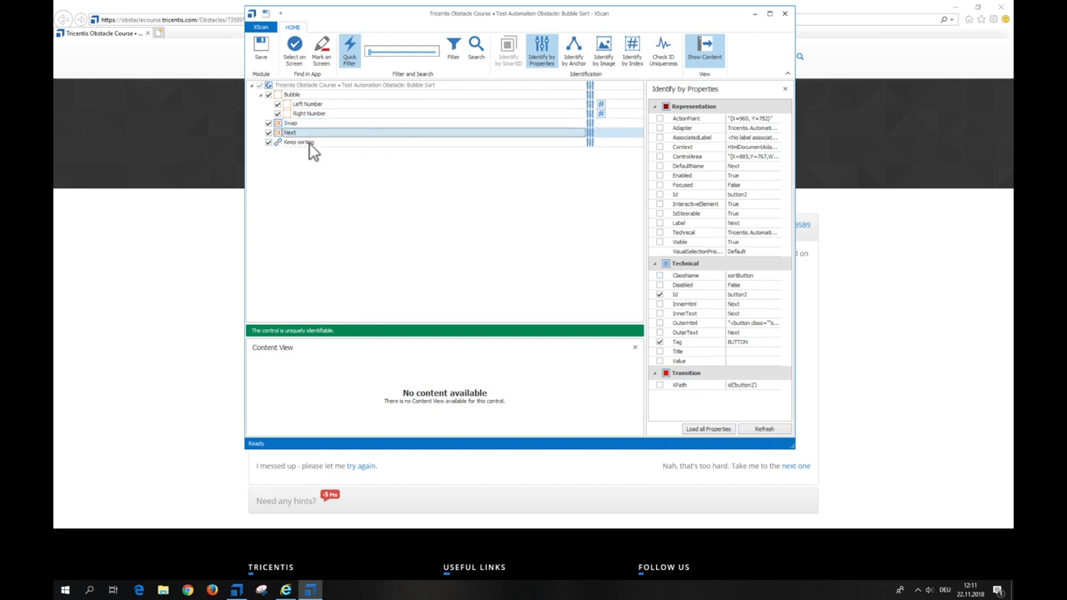
pyautogui.click(298, 142)
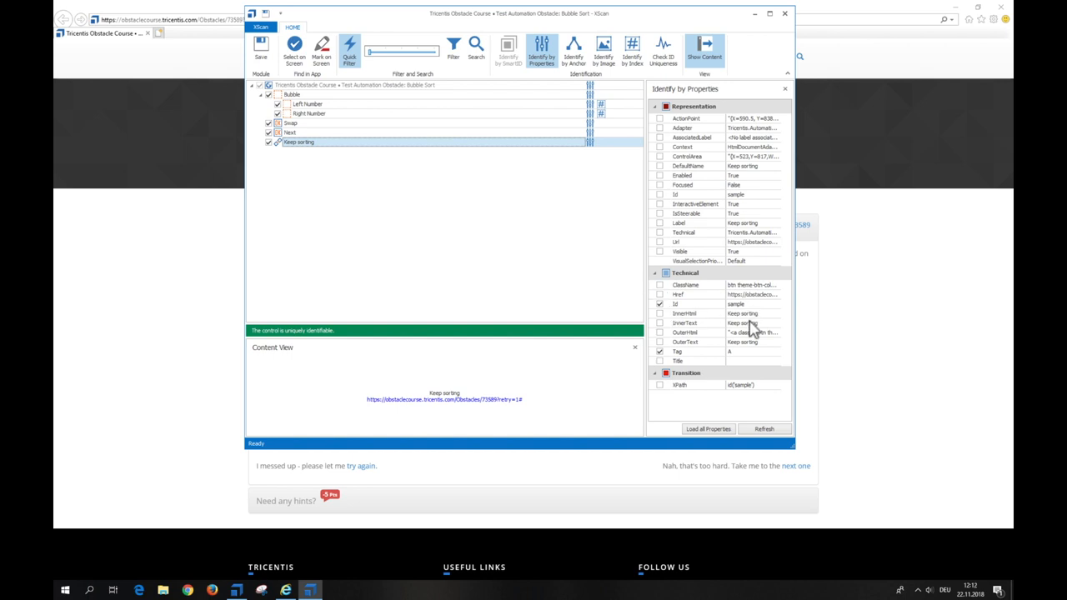
pyautogui.click(261, 48)
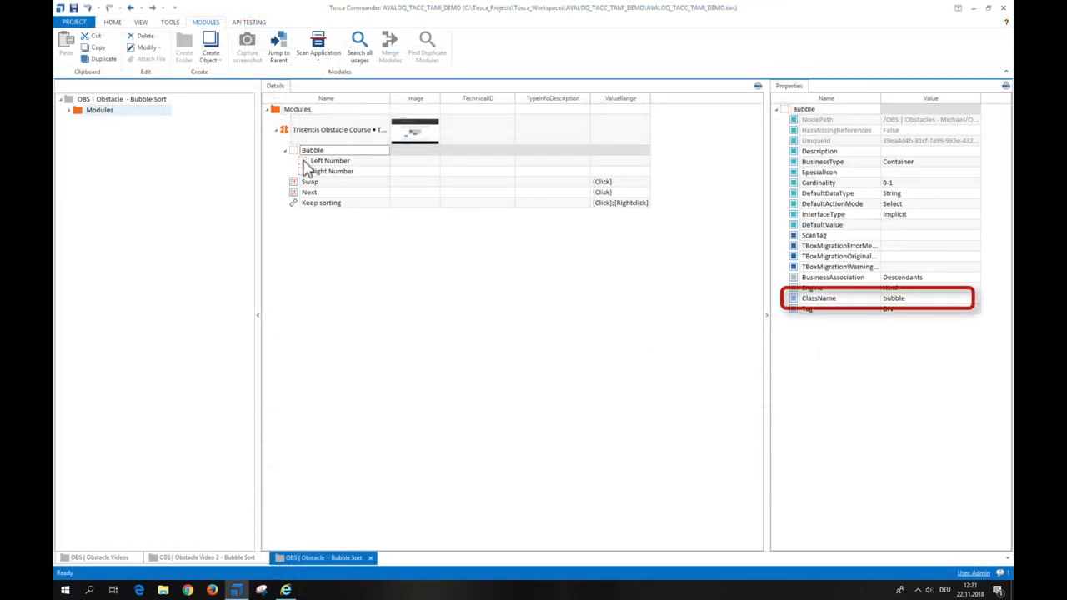
# - Inspect properties of Left Number, Right Number, Swap (button1) and Next (button2)
pyautogui.click(330, 160)
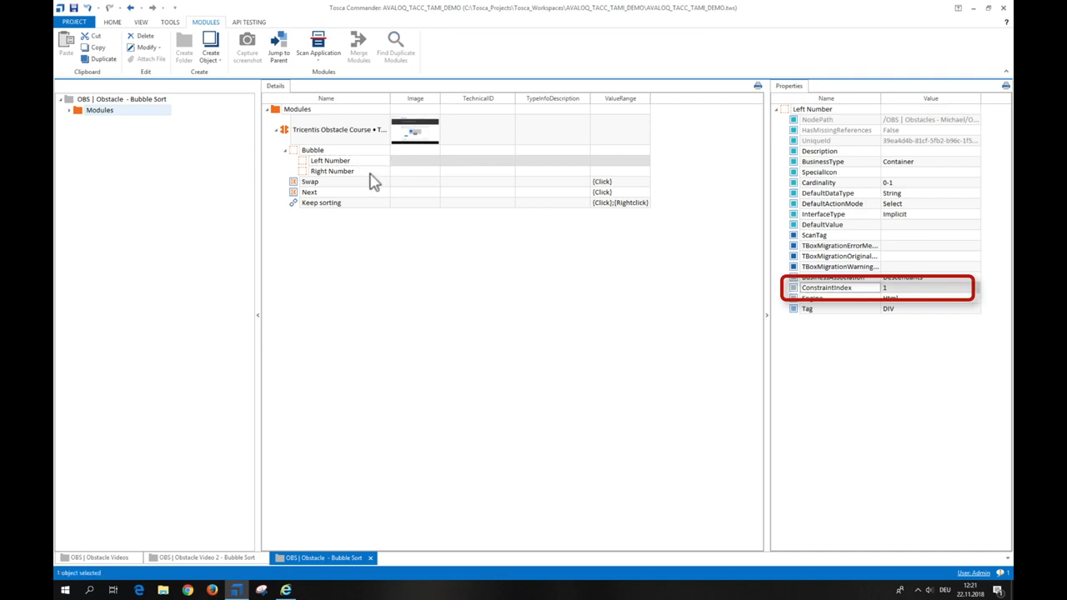
pyautogui.click(331, 171)
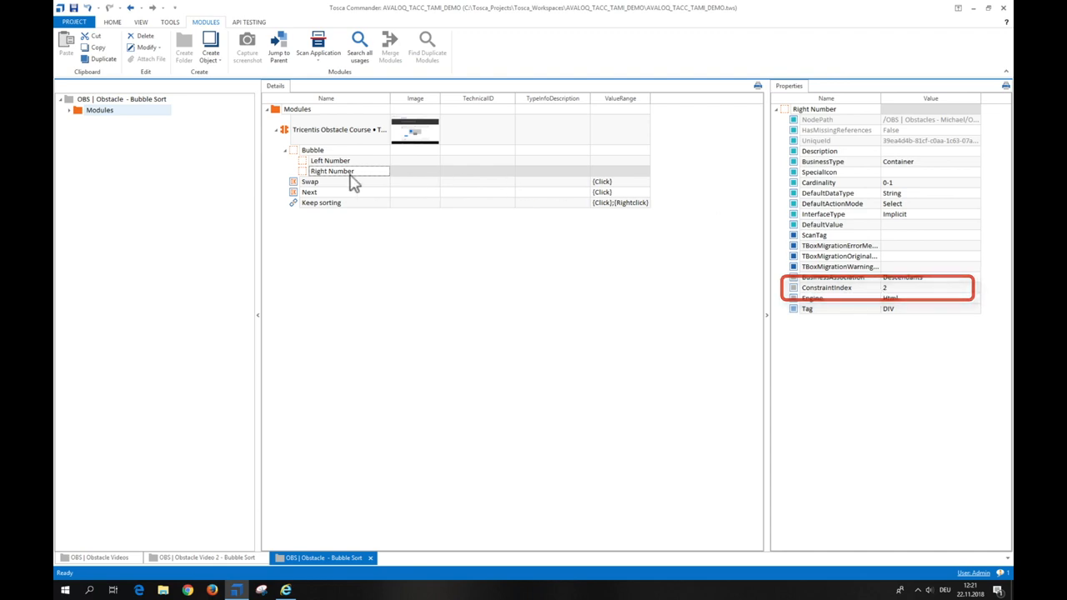
pyautogui.click(310, 181)
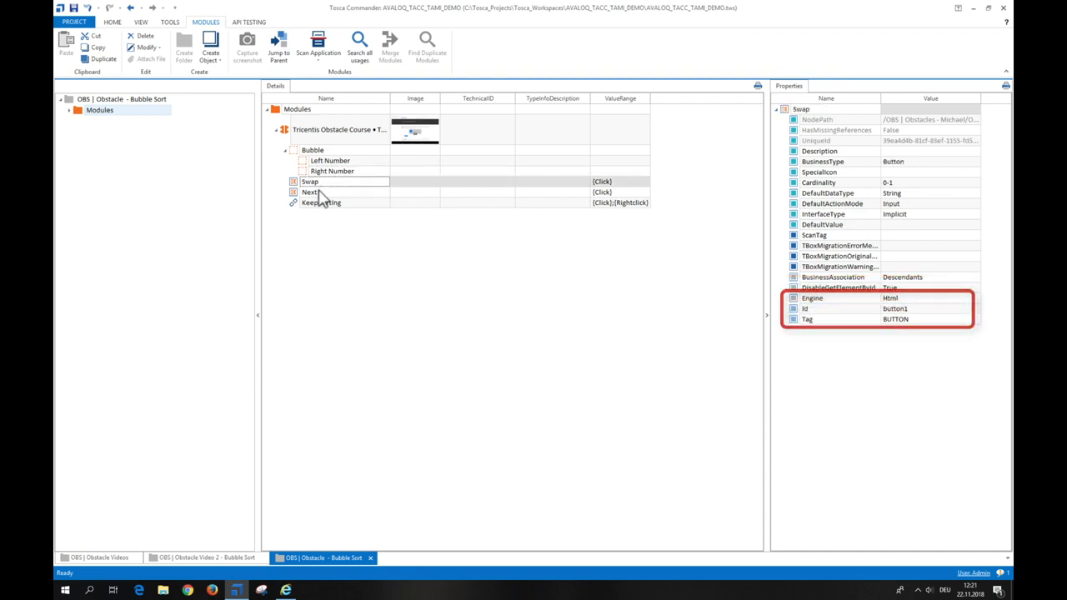
pyautogui.click(309, 192)
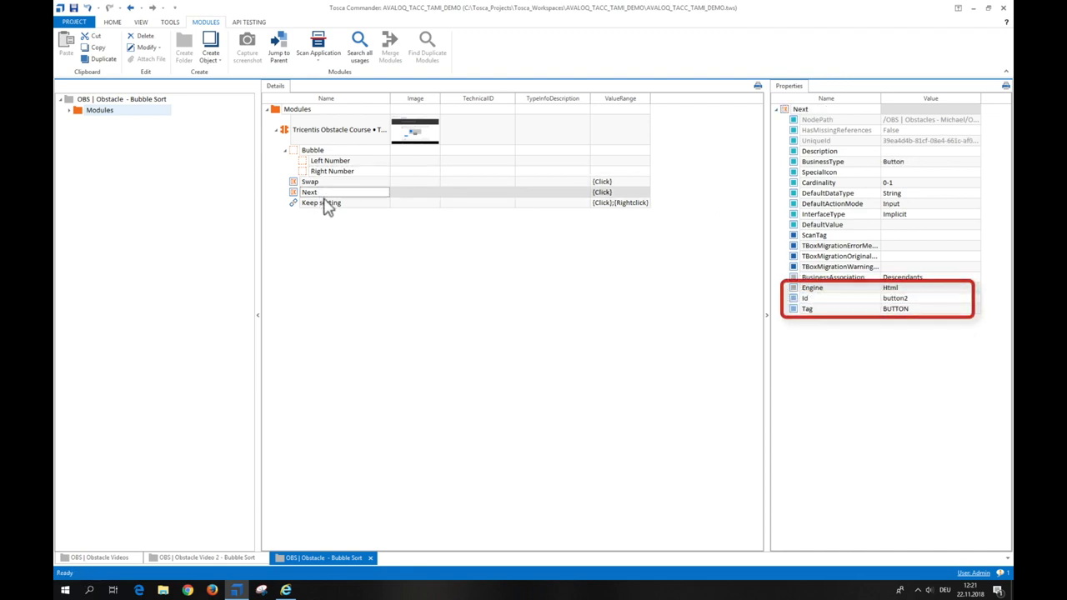
pyautogui.click(321, 202)
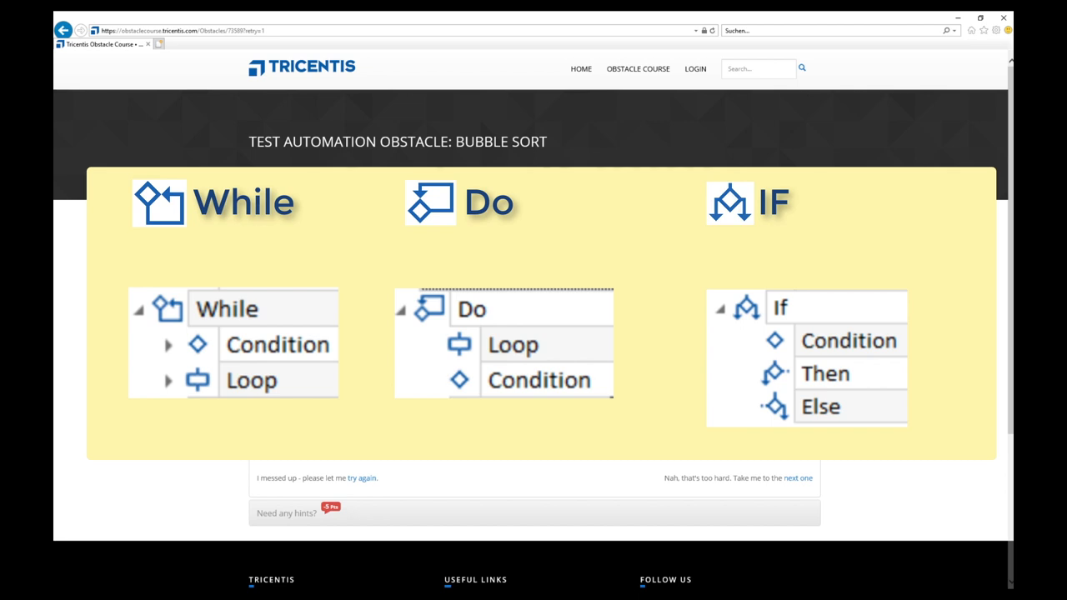
pyautogui.click(278, 344)
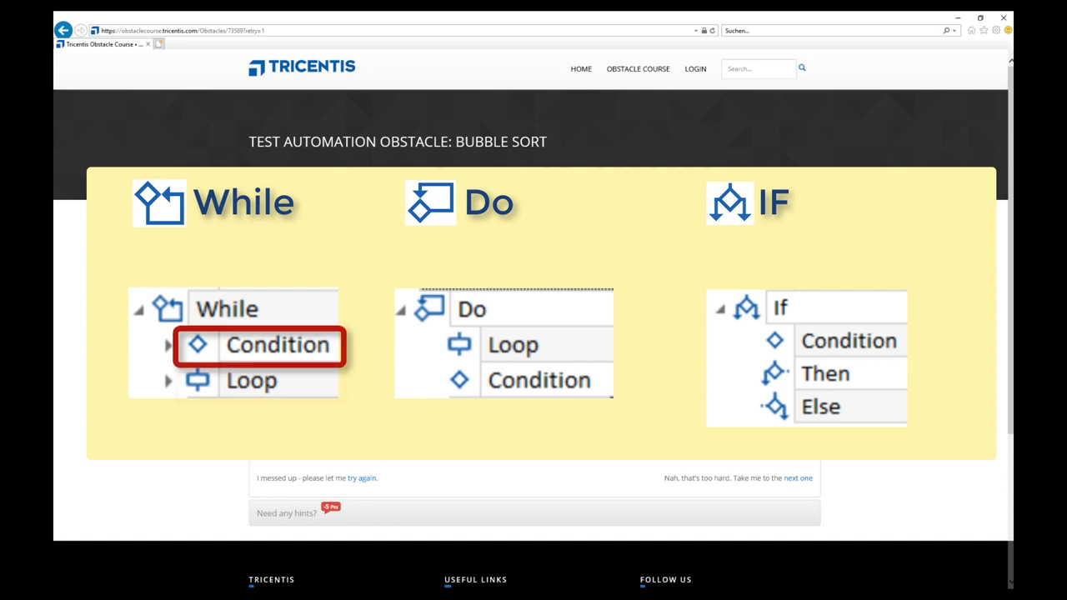
pyautogui.click(278, 344)
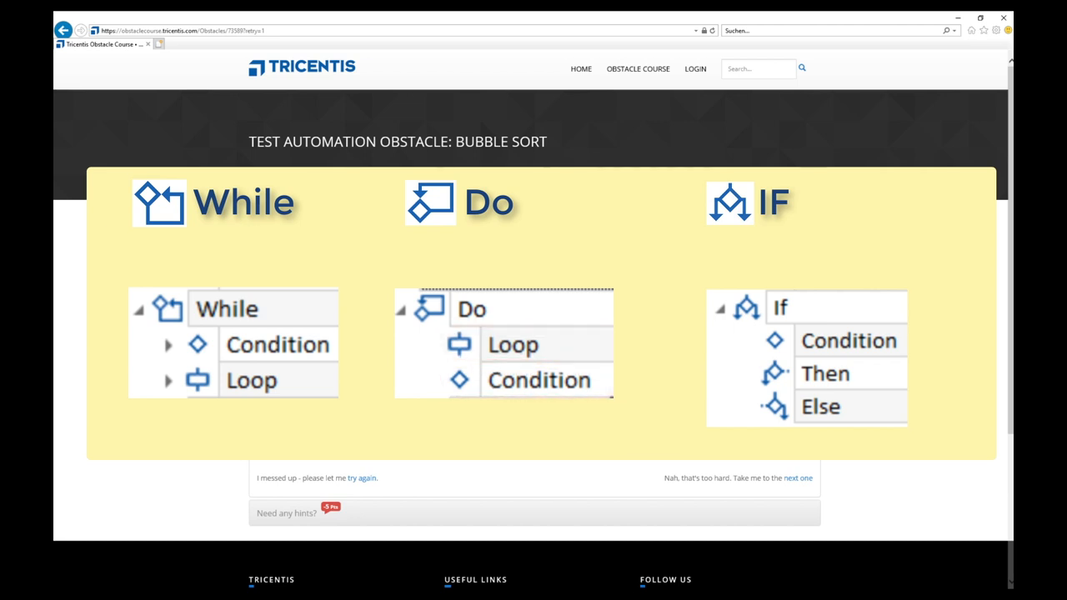
pyautogui.click(848, 340)
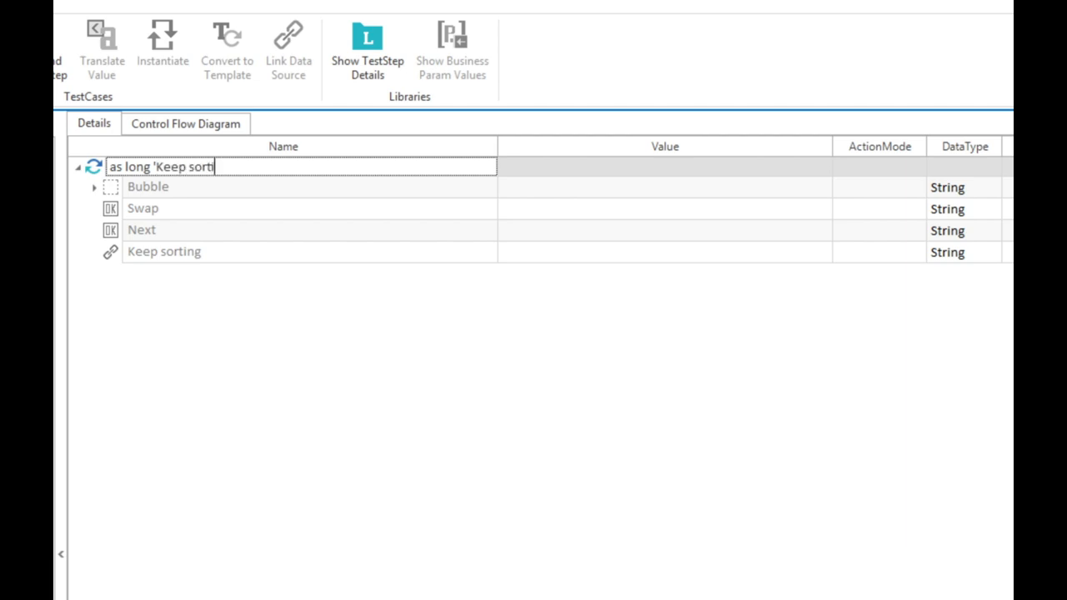
# - Name the step "as long 'Keep sorting' is shown" and verify InnerText equals Keep sorting
pyautogui.write("ng' is shown")
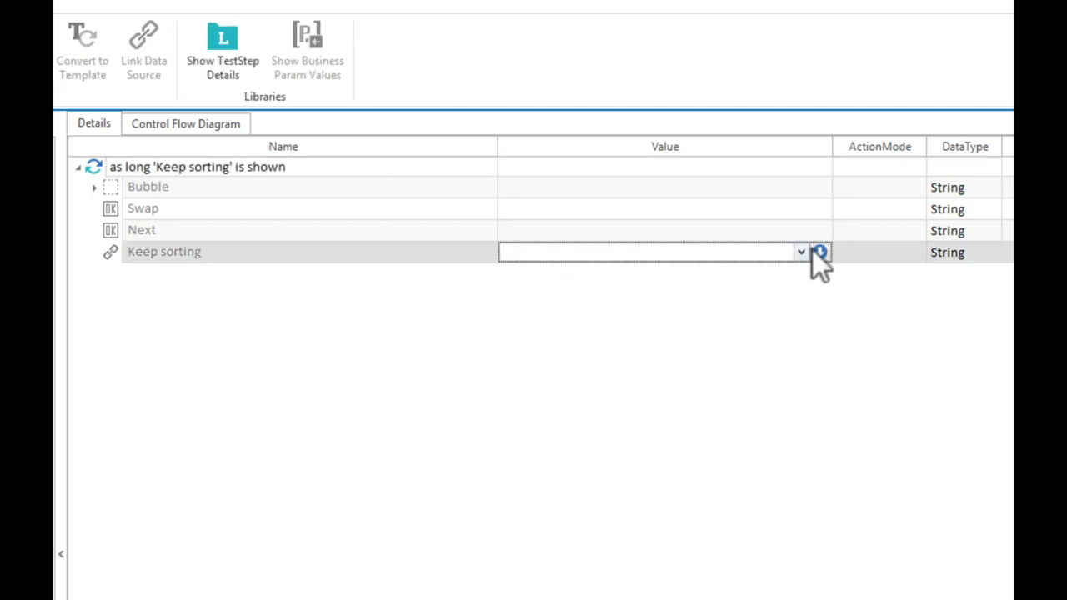
pyautogui.click(819, 252)
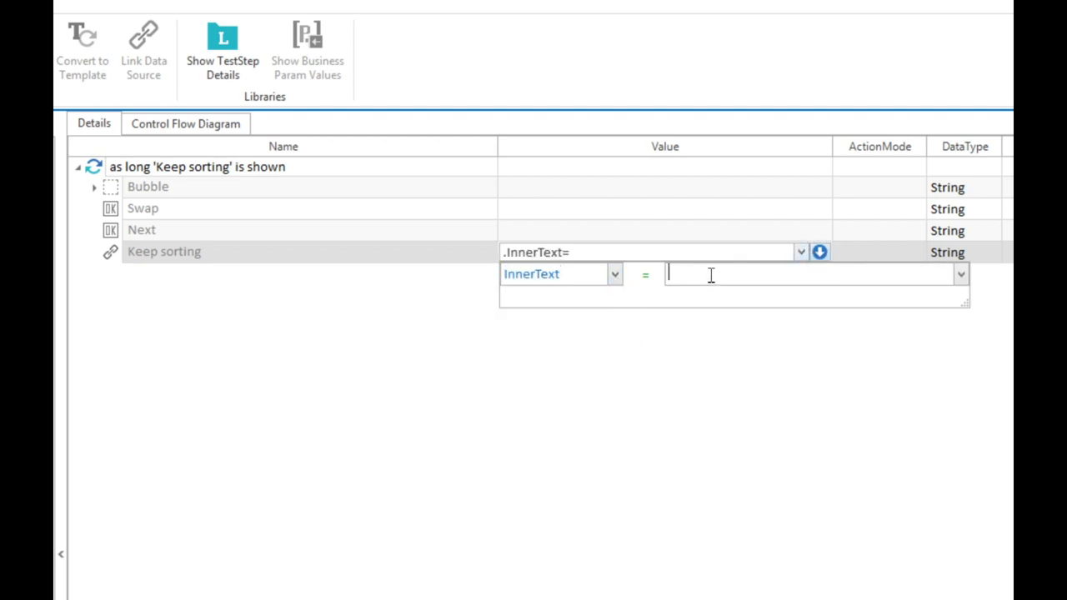
pyautogui.write('Keep sorting')
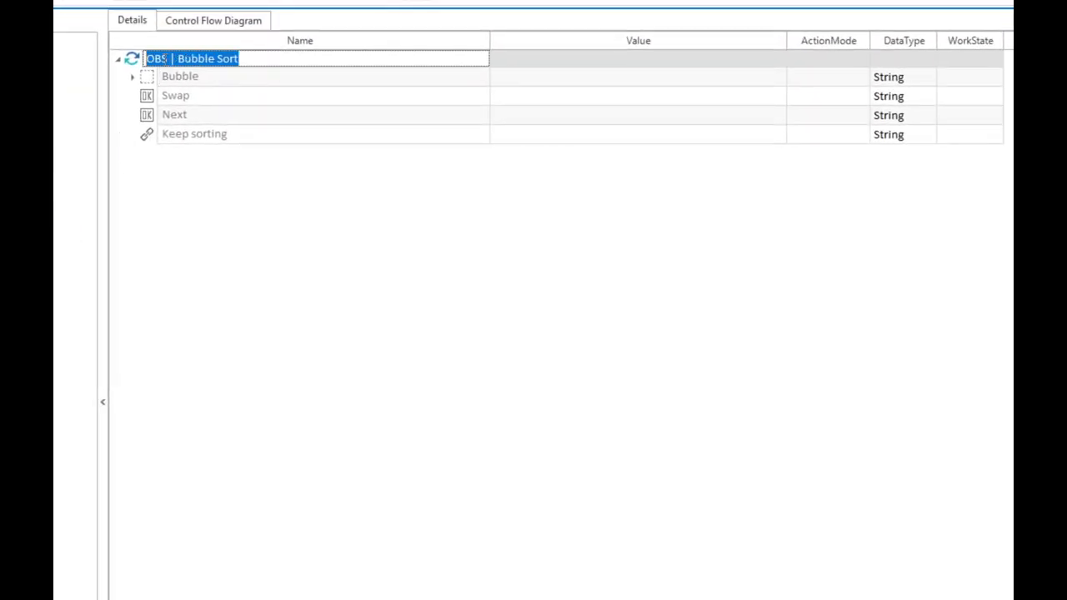
# - Buffer Left Number as OBS_Left_Number and require Right Number < {B[OBS_Left_Number]}
pyautogui.write('left number is bigger than right number')
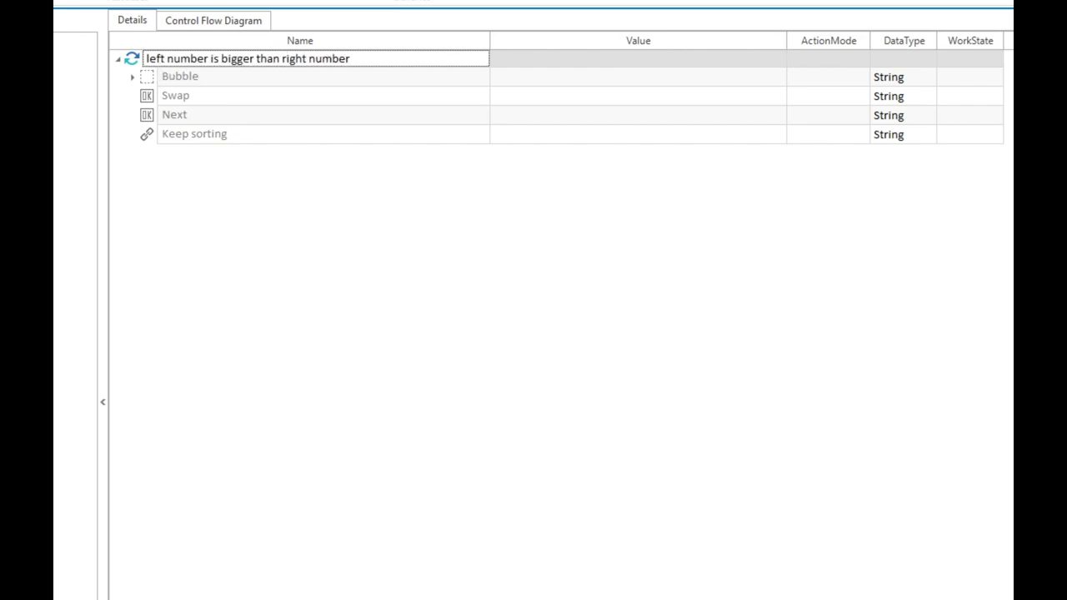
pyautogui.click(131, 76)
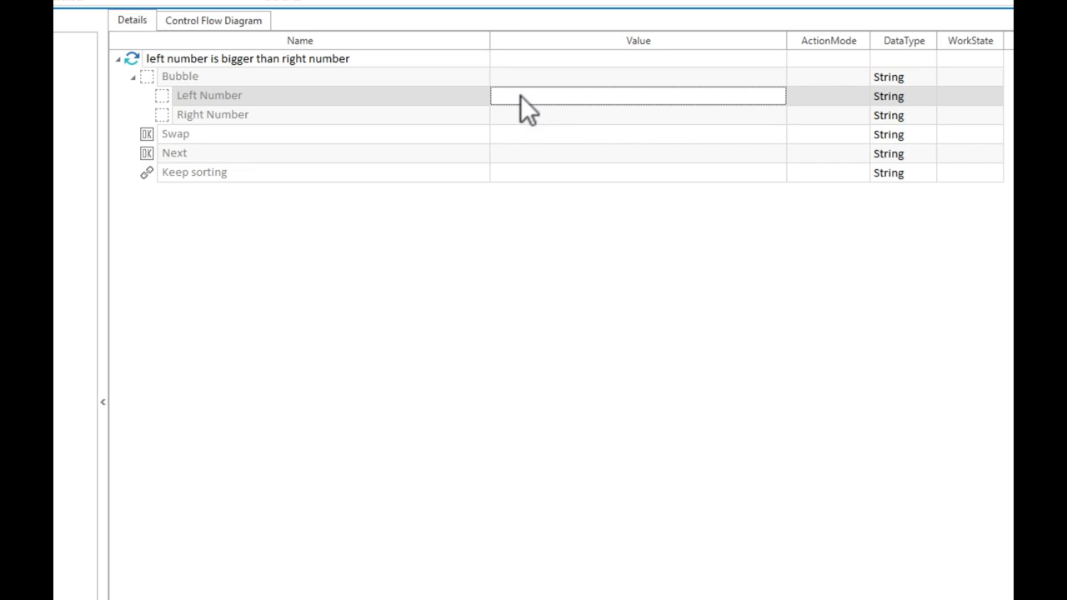
pyautogui.click(638, 95)
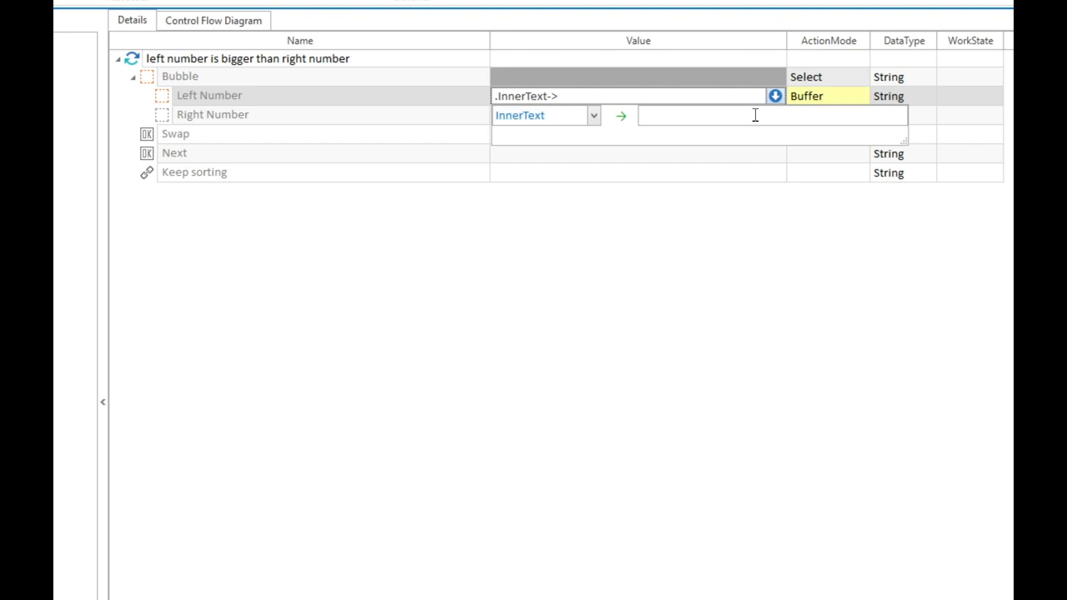
pyautogui.write('OBS_Left_Number')
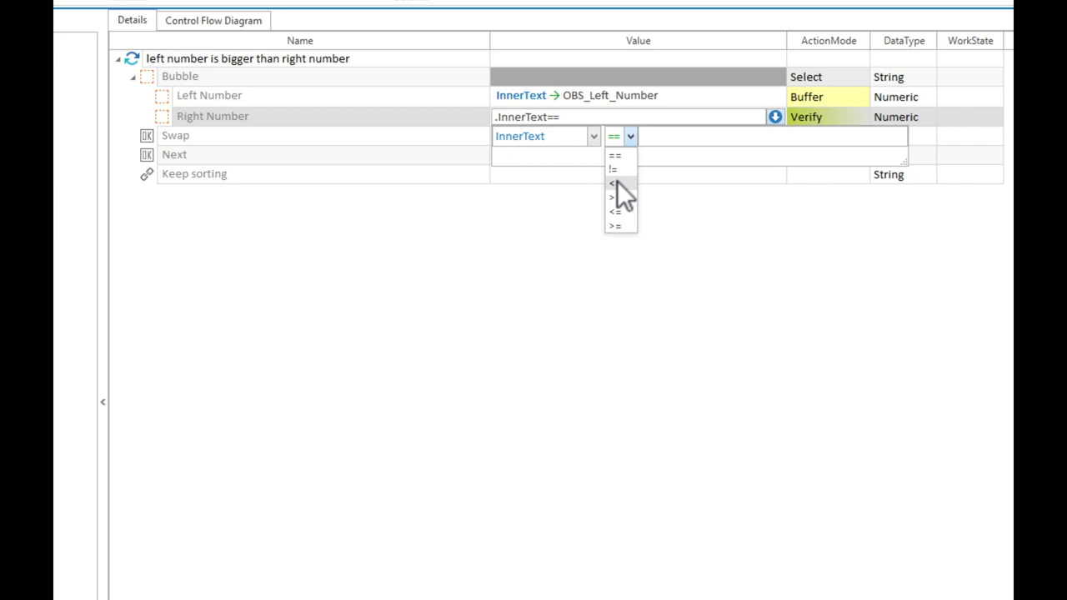
pyautogui.click(612, 184)
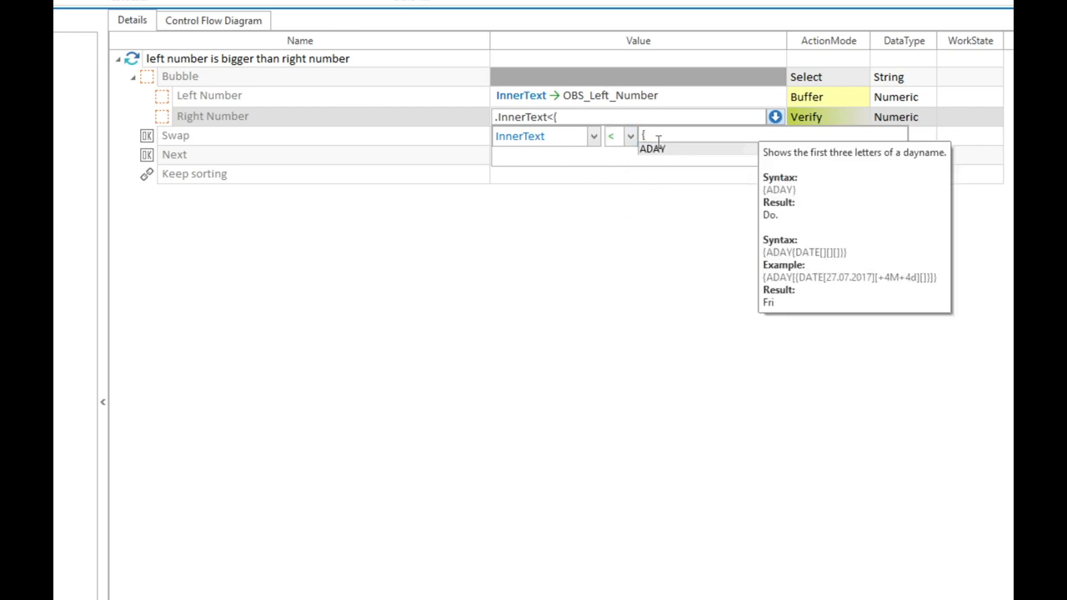
pyautogui.write('B[OBS_Left_Number]')
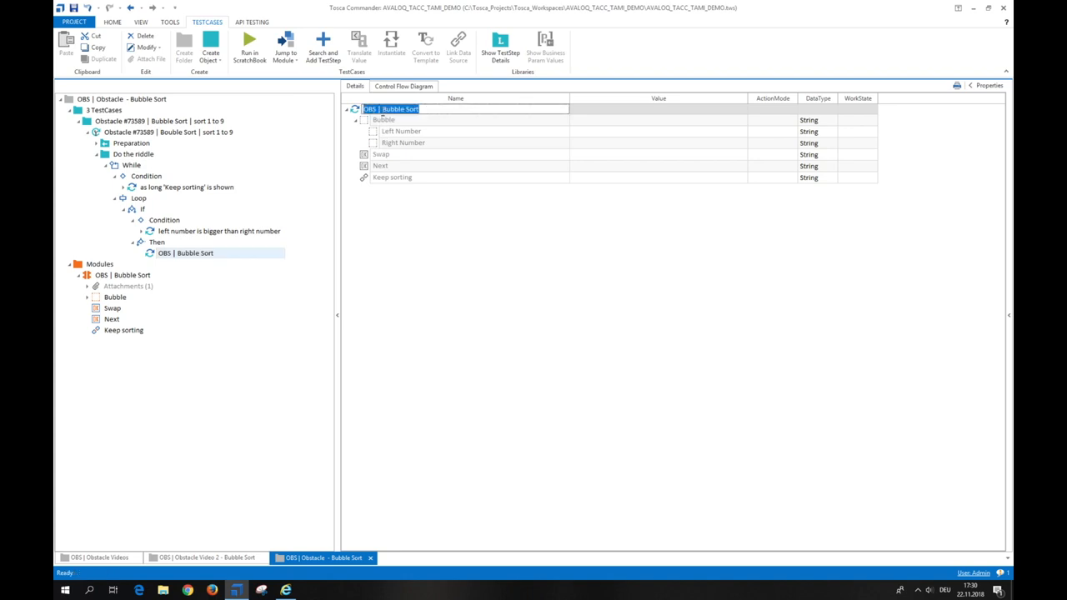
# - Name the Then step 'swap the numbers' and add a 'move the bubble' step
pyautogui.write('swap the numbers')
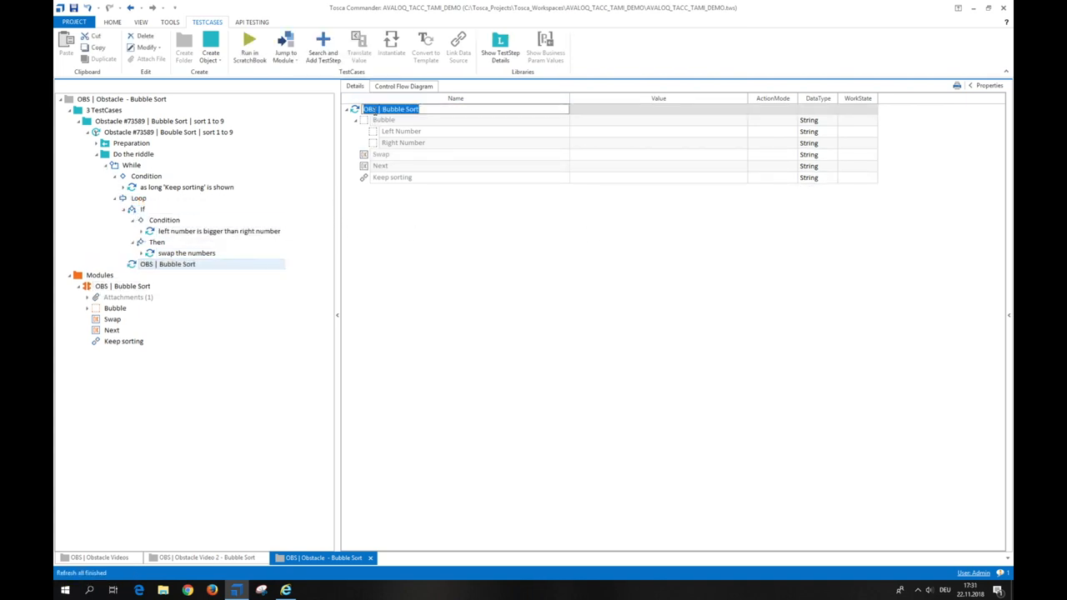
pyautogui.write('move the bubble')
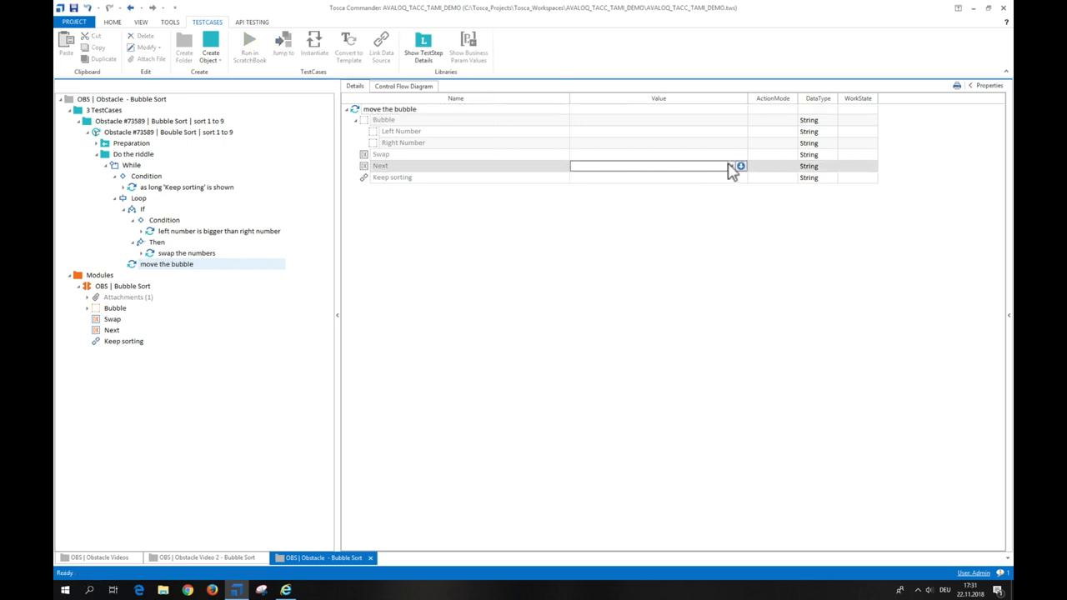
# - Set Next to {Click} and give a TBox Wait step a Duration of 500
pyautogui.click(130, 164)
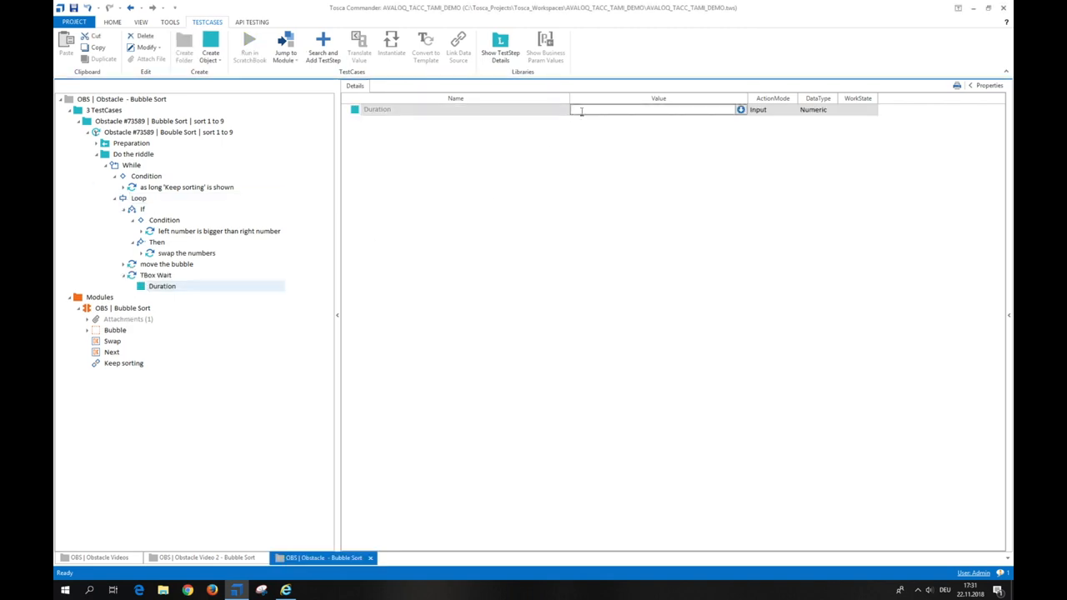
pyautogui.write('500')
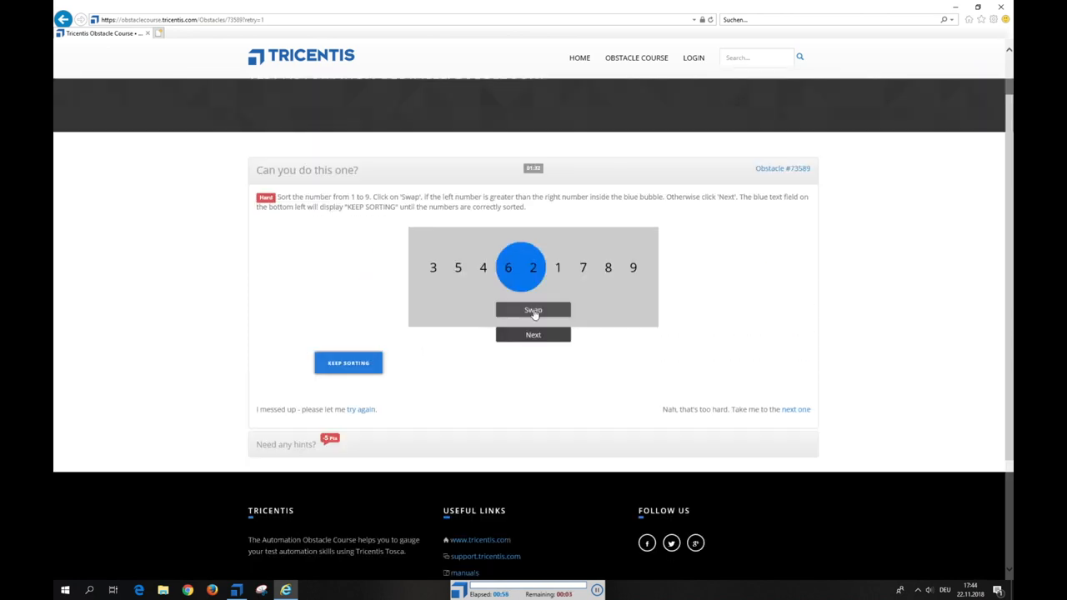
# - Watch the test swap the bubble's numbers and advance to the next pair
pyautogui.click(533, 310)
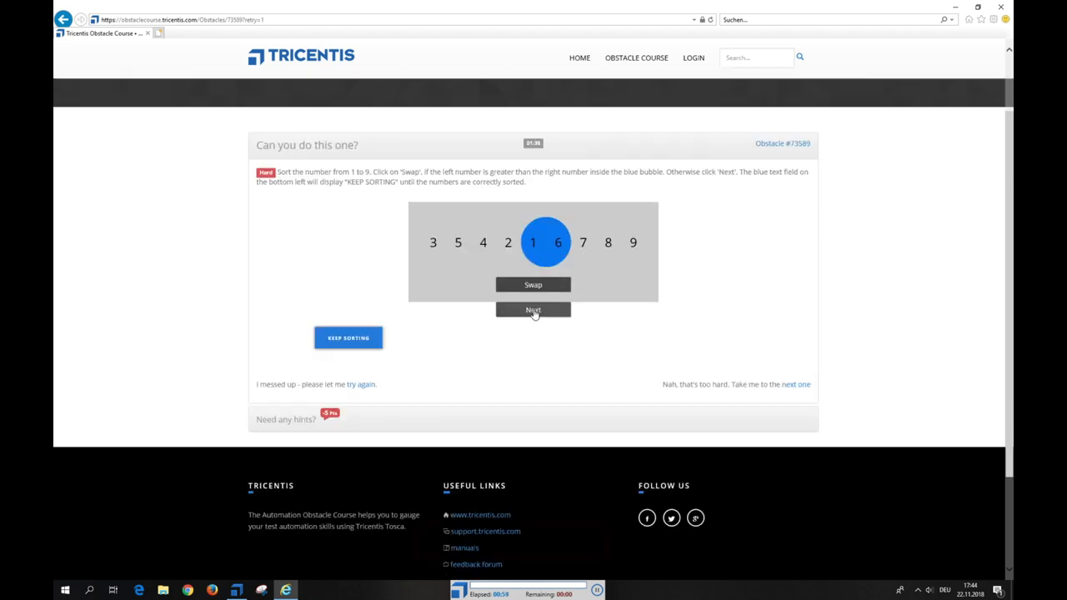
pyautogui.click(532, 310)
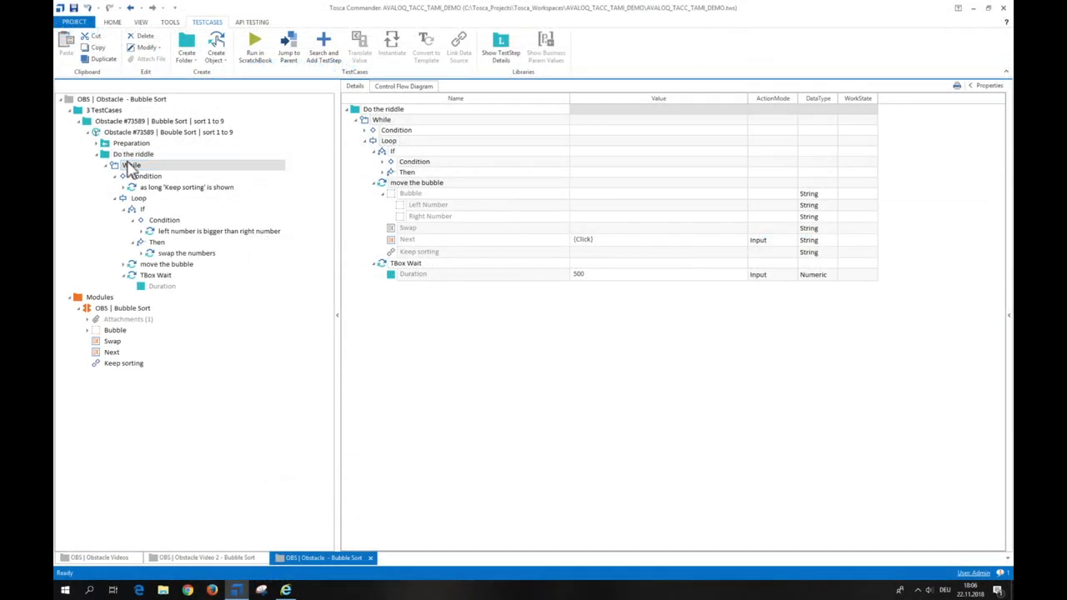
# - Select the While loop and view its properties, where MaximumRepetitions is 30
pyautogui.click(131, 165)
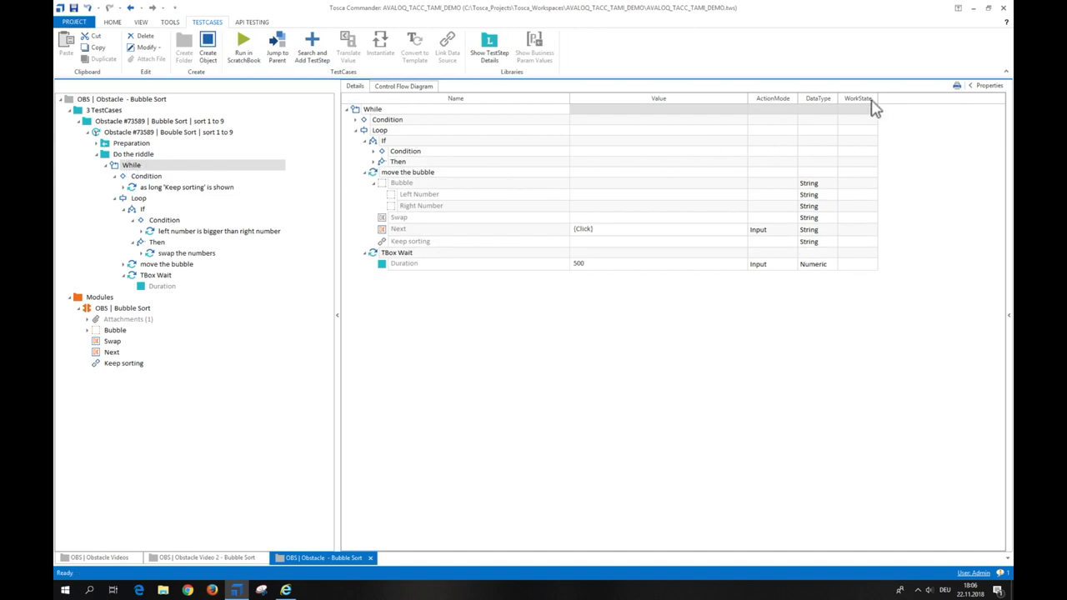
pyautogui.click(970, 85)
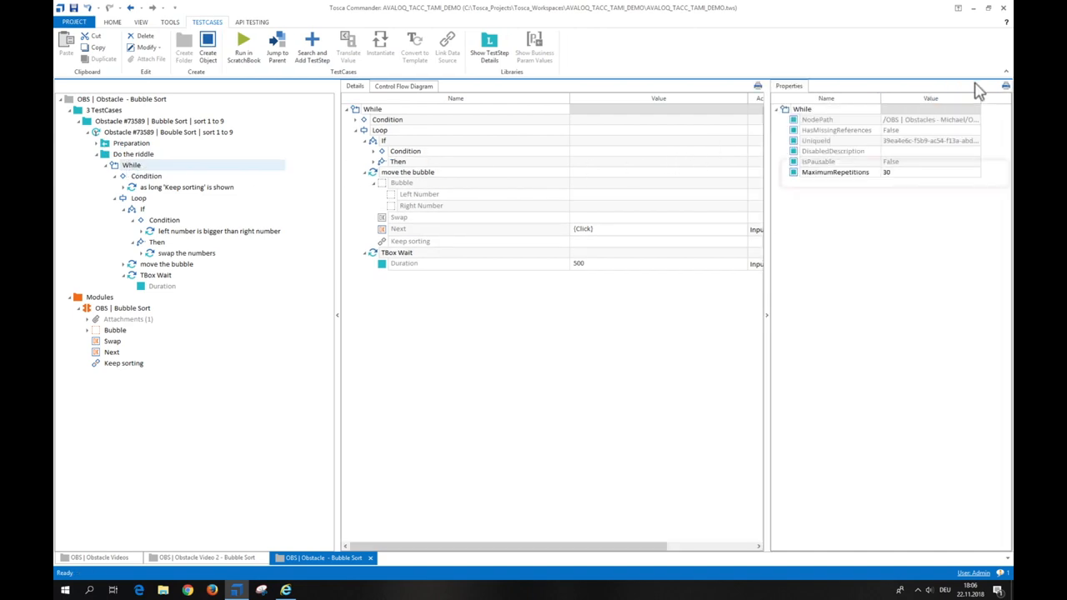
pyautogui.click(834, 172)
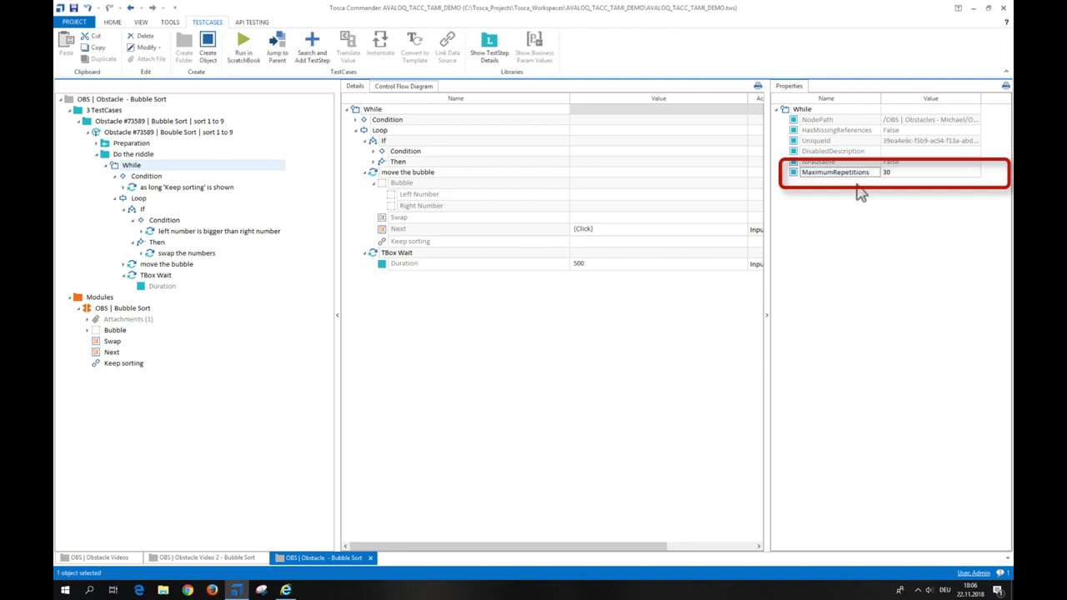
pyautogui.moveTo(890, 182)
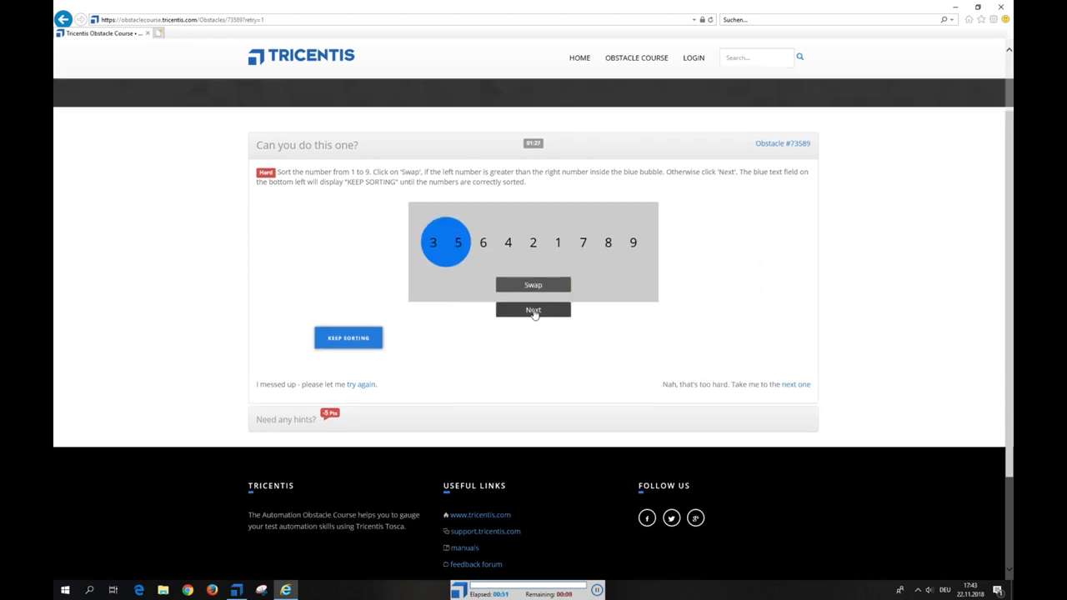
# - Let the test step the bubble along until the row reads 3 5 4 2 1 6 7 8 9
pyautogui.click(532, 309)
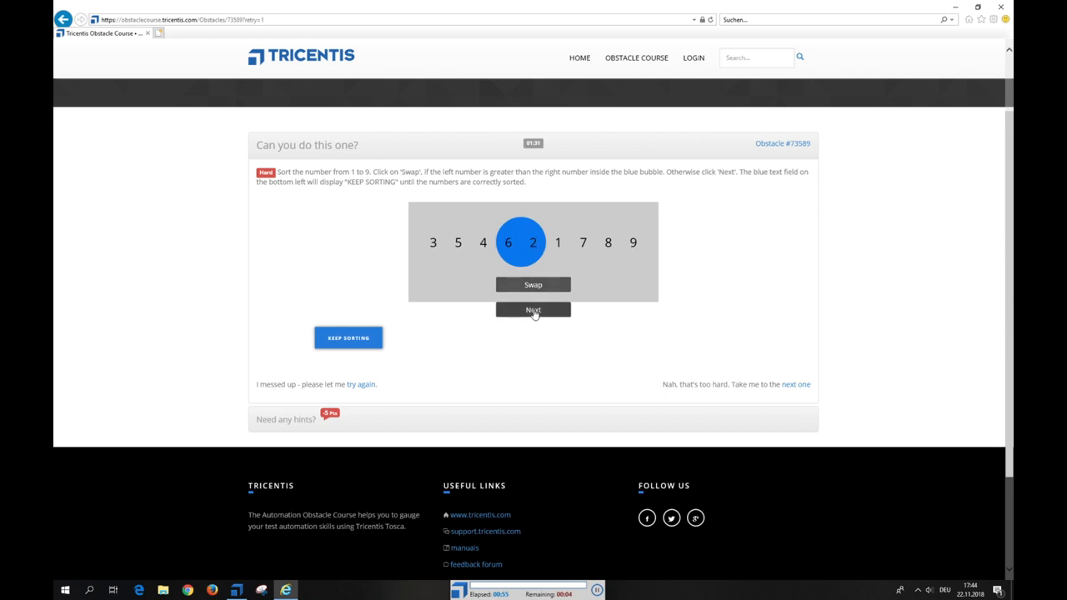
pyautogui.click(533, 284)
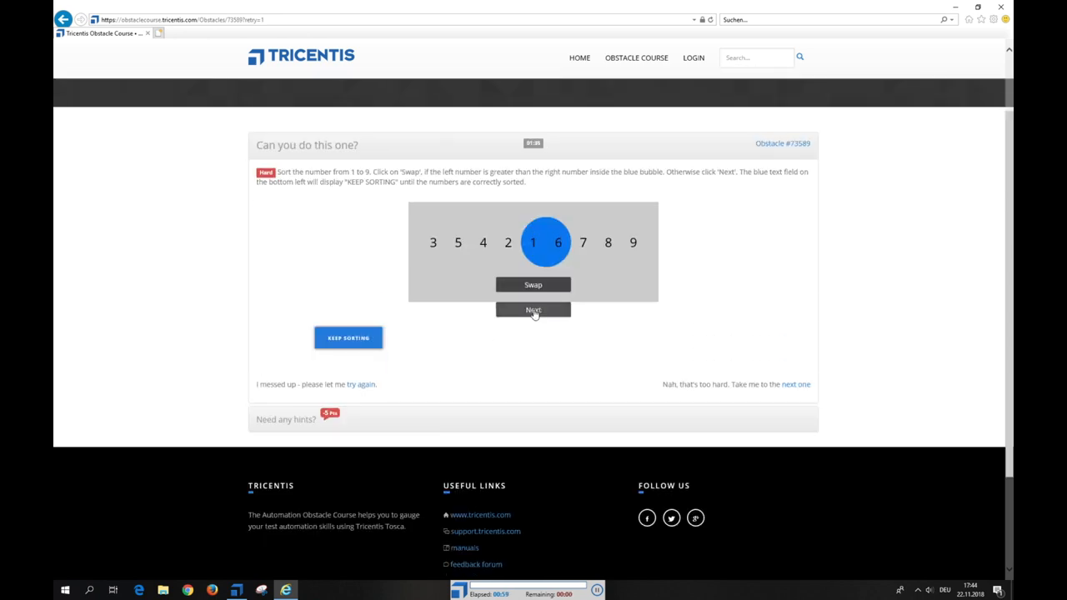
pyautogui.click(532, 310)
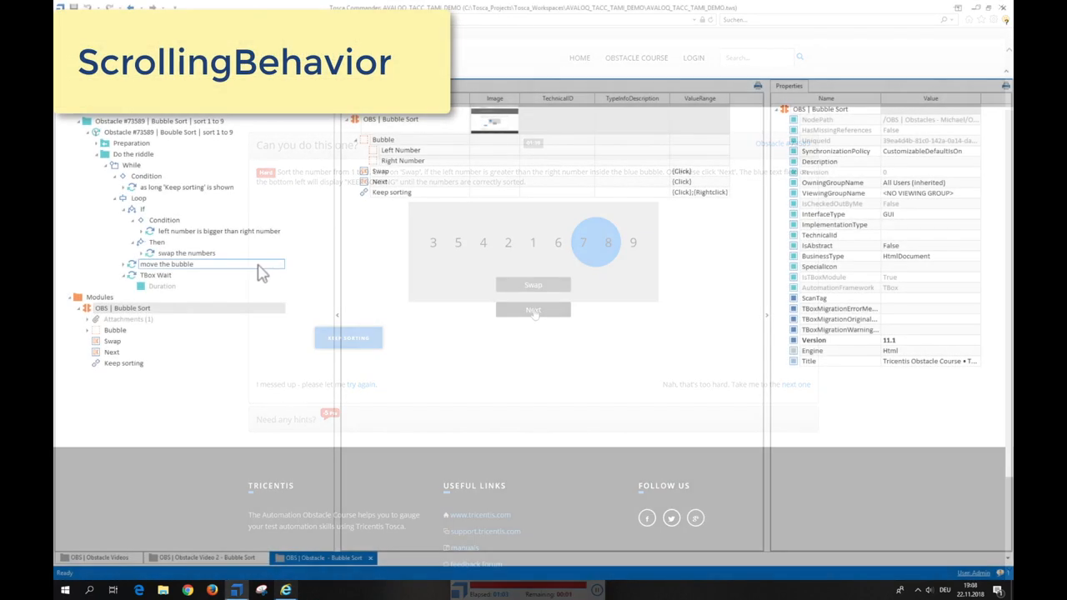
# - Add ScrollingBehavior to the Keep sorting attribute and set it to None
pyautogui.click(111, 352)
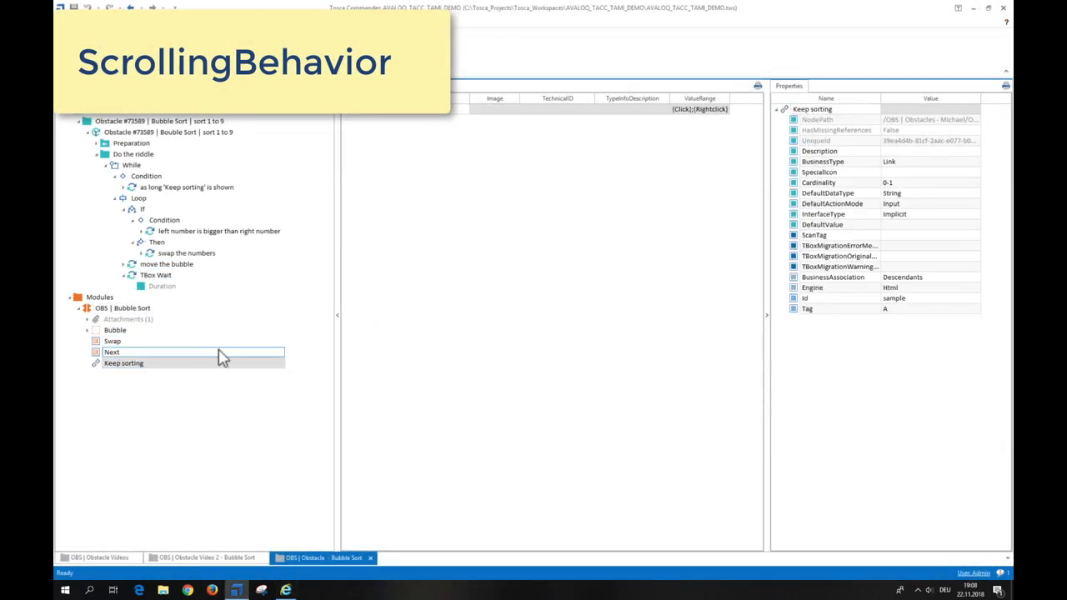
pyautogui.rightClick(812, 109)
pyautogui.write('ScrollingBehavior')
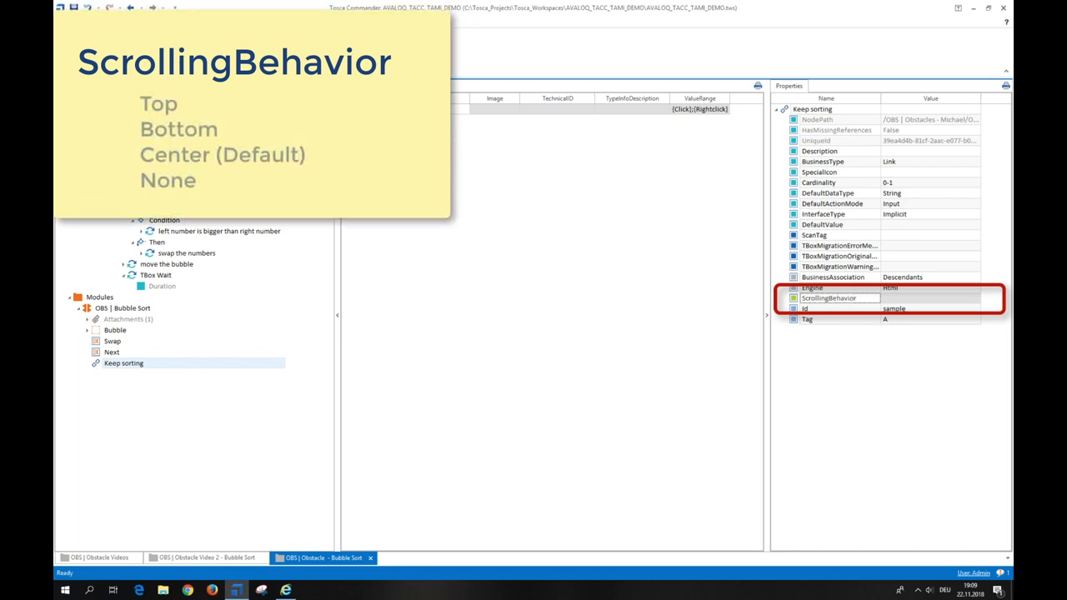
pyautogui.click(928, 297)
pyautogui.write('None')
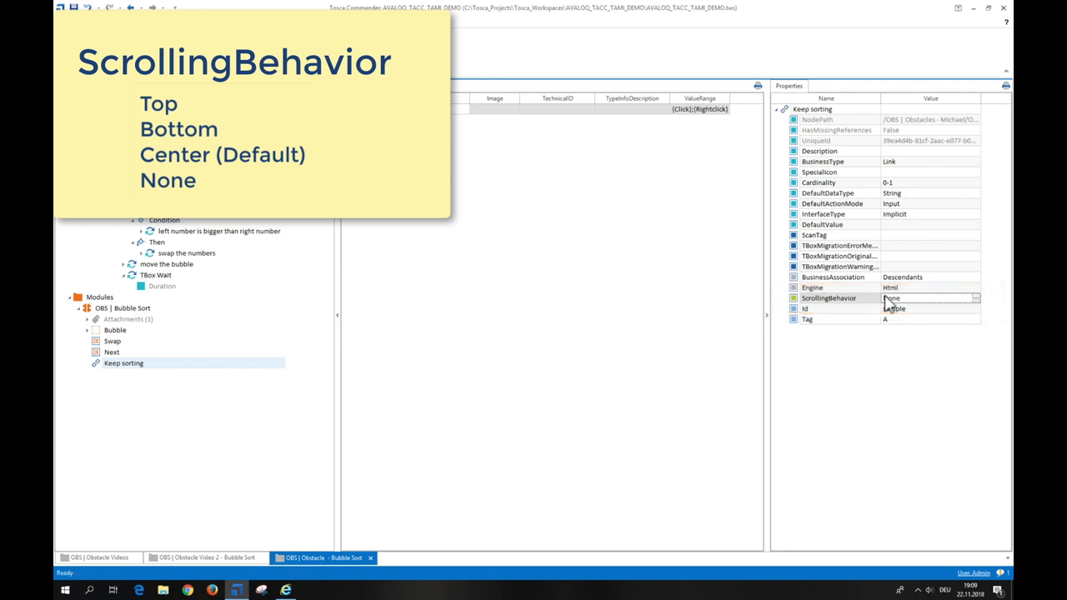
# - Copy ScrollingBehavior None and paste it onto the Next and Swap attributes
pyautogui.rightClick(892, 298)
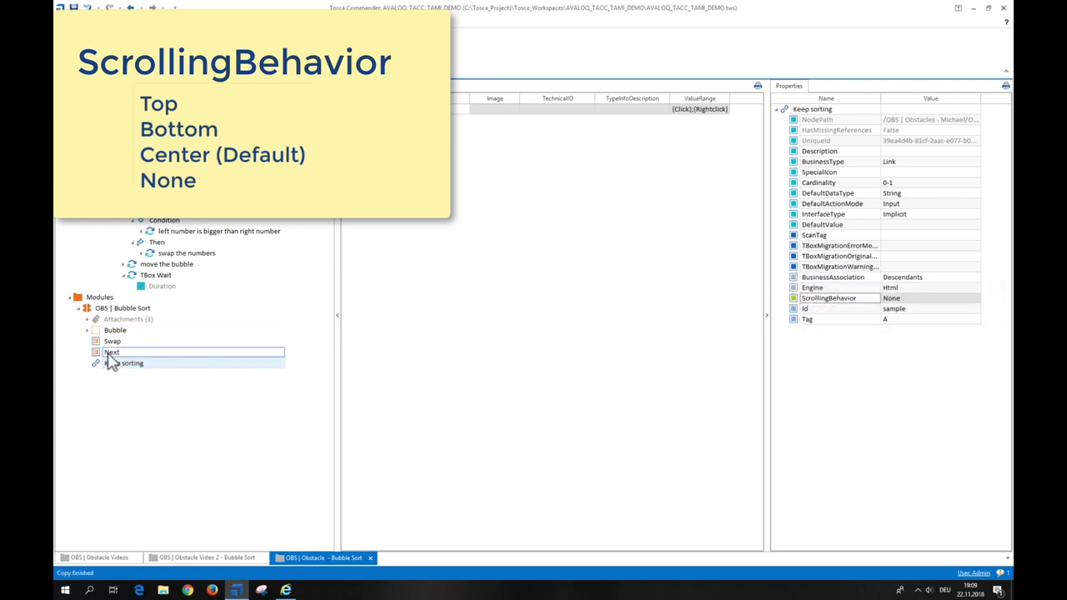
pyautogui.rightClick(111, 352)
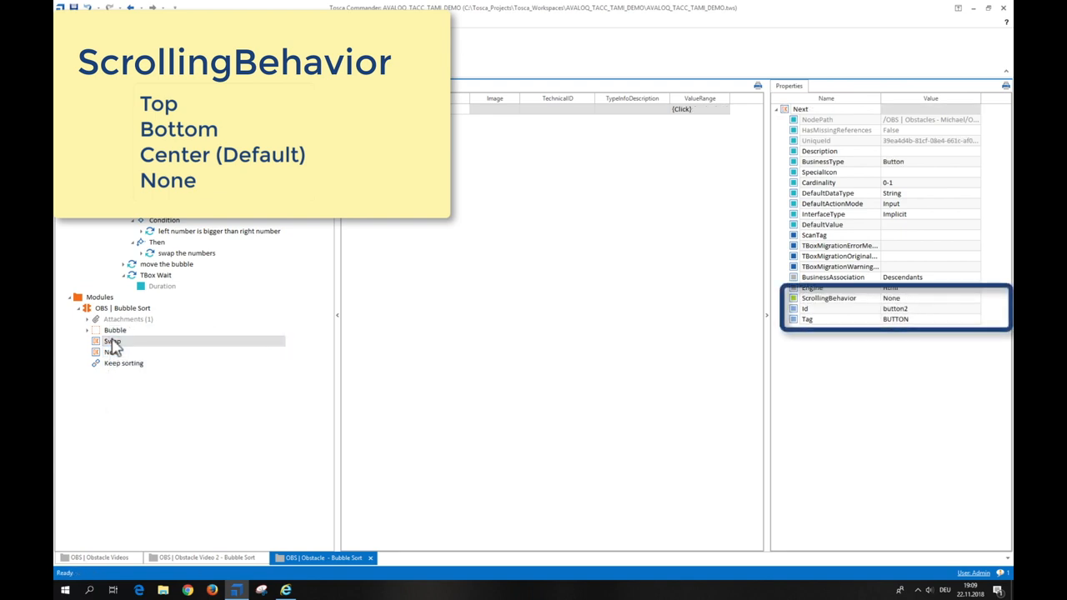
pyautogui.rightClick(109, 352)
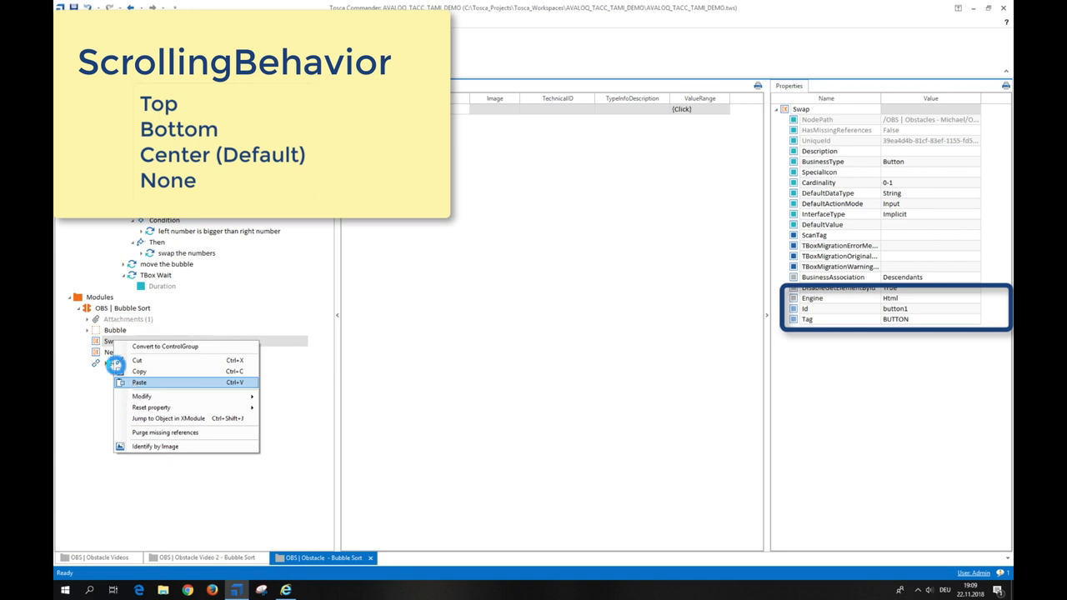
pyautogui.click(140, 382)
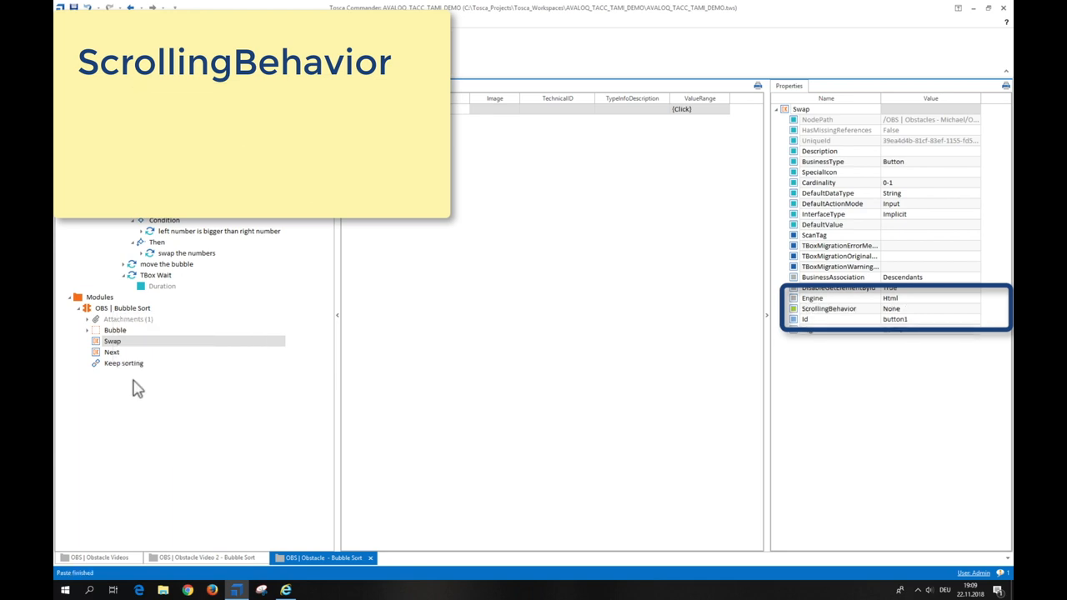
pyautogui.click(131, 155)
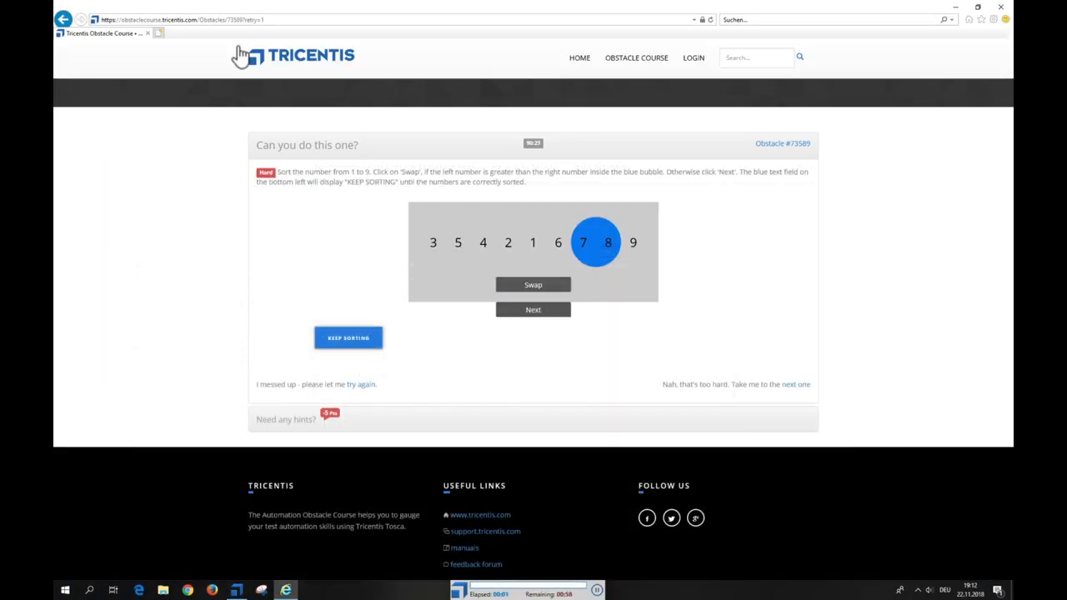
# - Let the test advance the bubble and swap 5 and 4
pyautogui.click(532, 309)
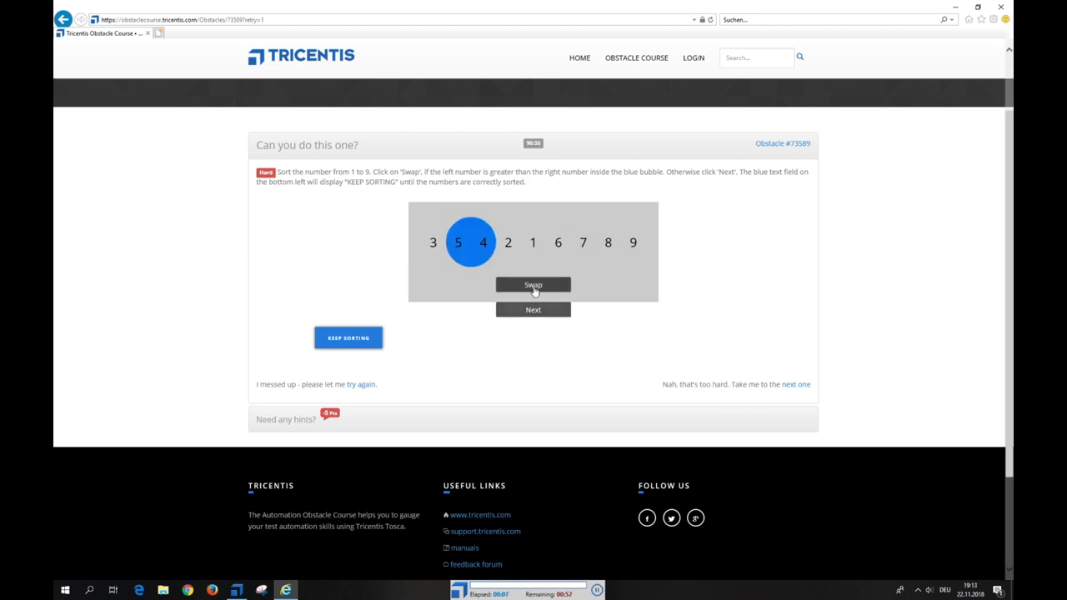
pyautogui.click(533, 284)
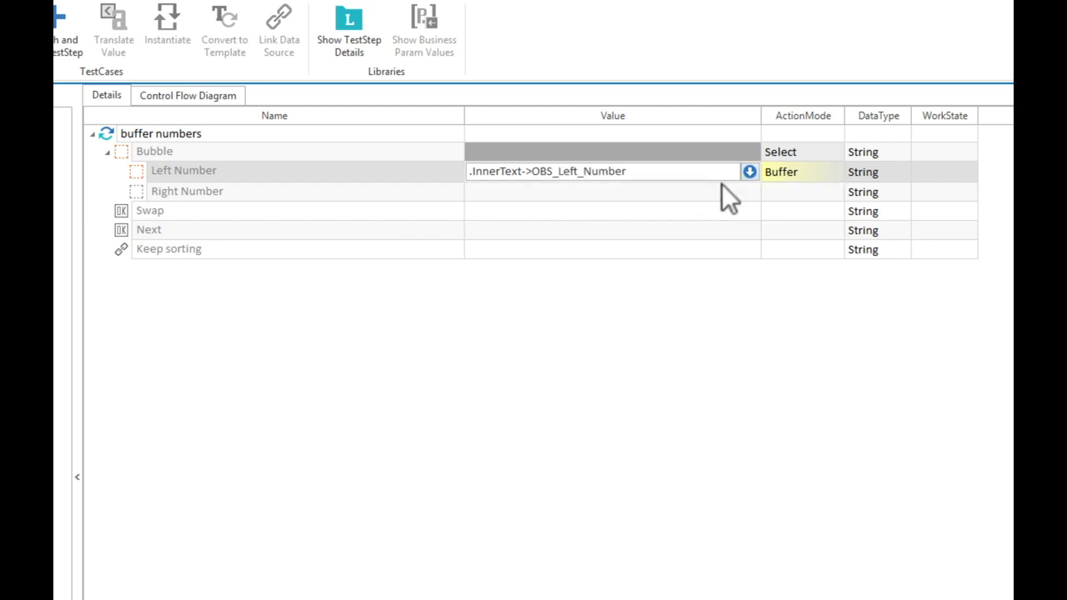
# - Enter buffer name OBS_Right_ as Right Number's value in the buffer numbers step
pyautogui.click(749, 192)
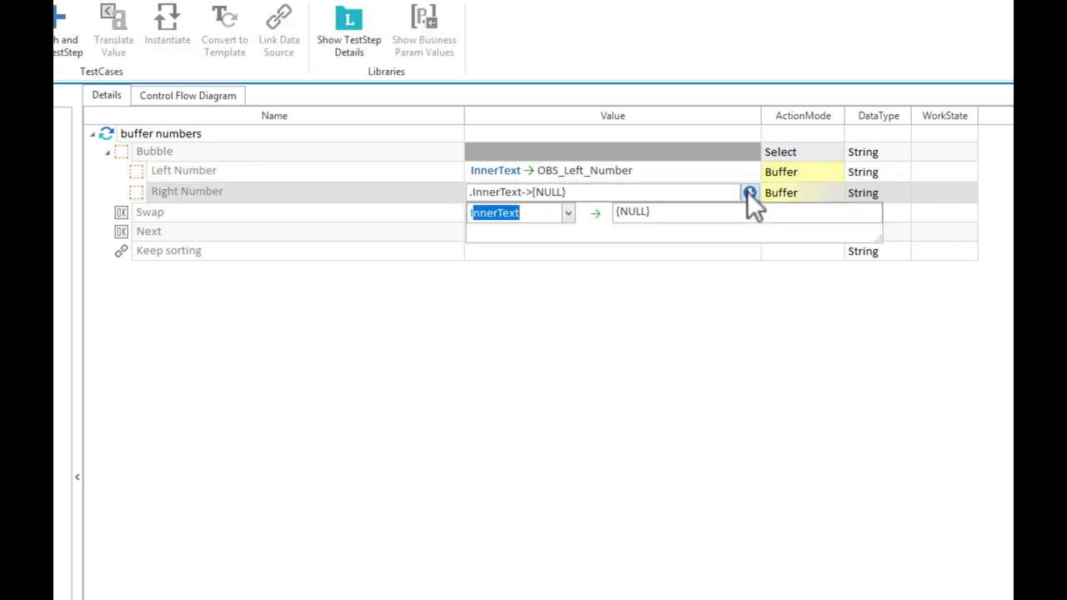
pyautogui.write('OBS_Right_')
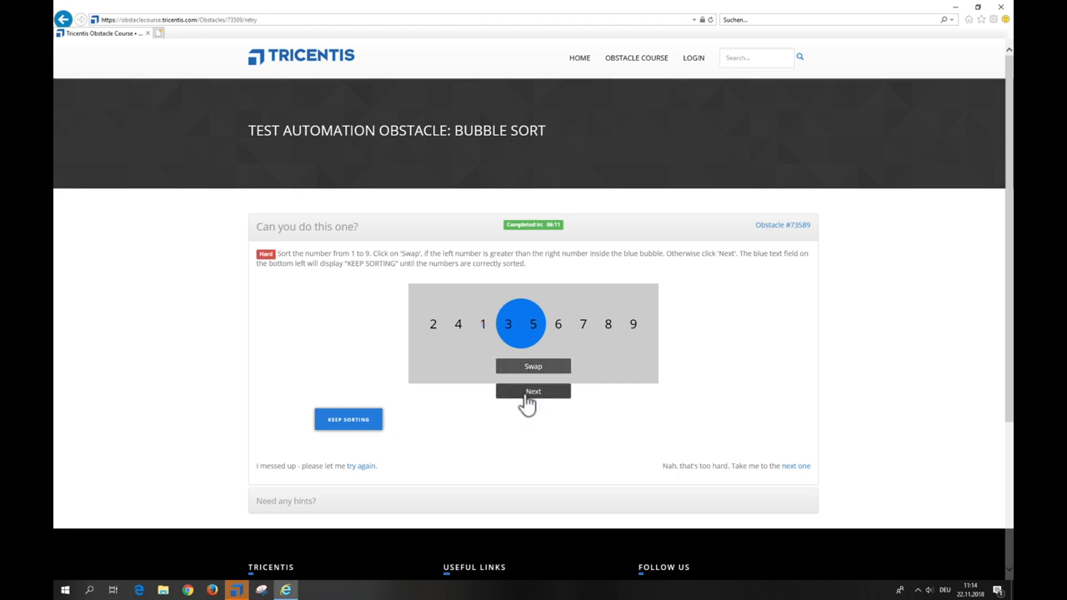
# - Advance the bubble through the row, swapping 4 with 1 and 4 with 3
pyautogui.click(533, 392)
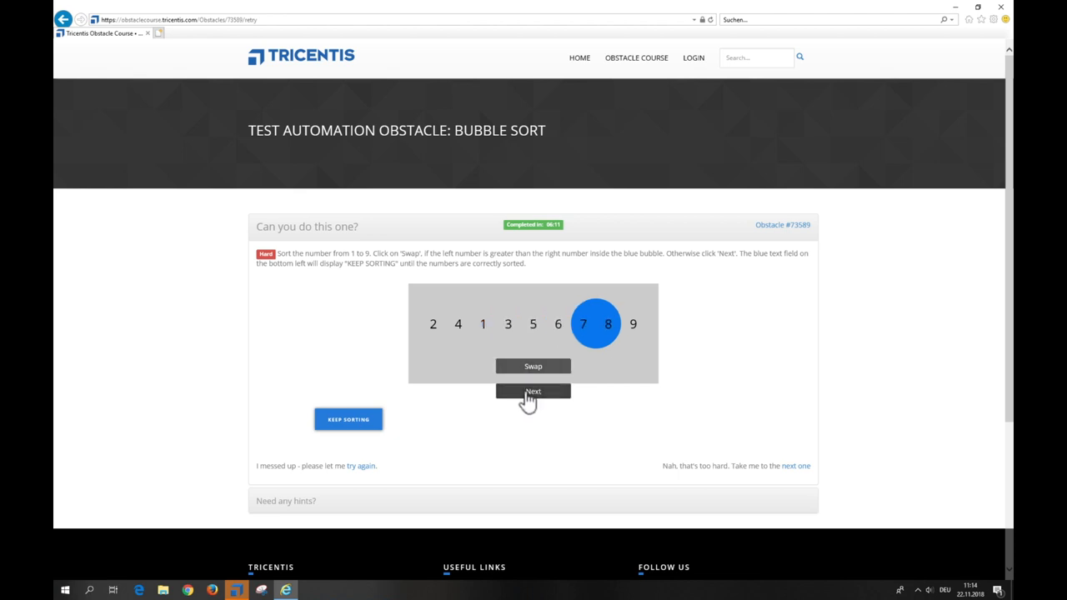
pyautogui.click(532, 391)
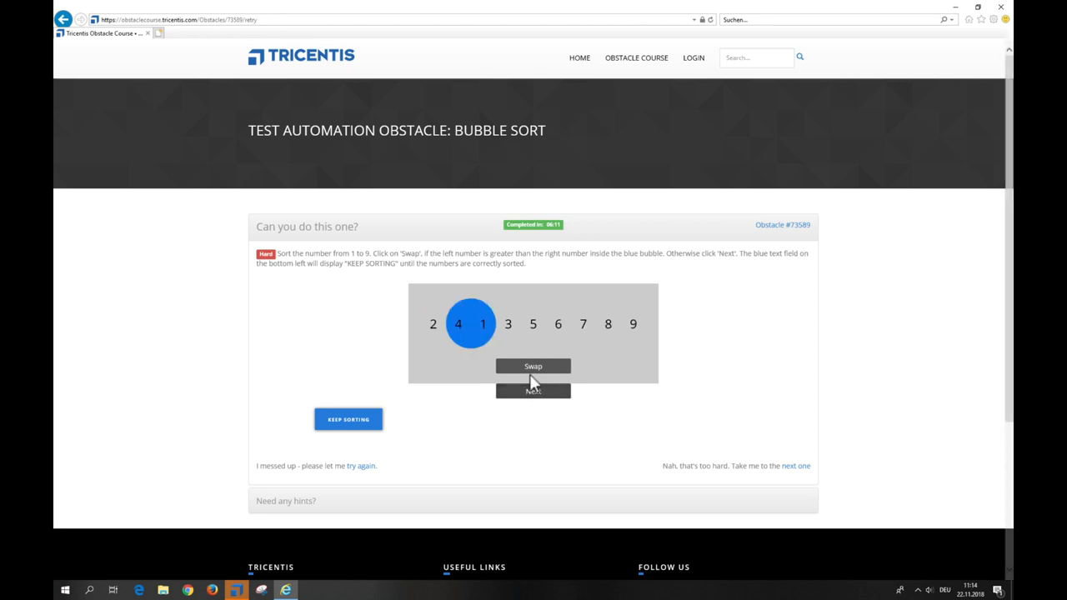
pyautogui.click(533, 366)
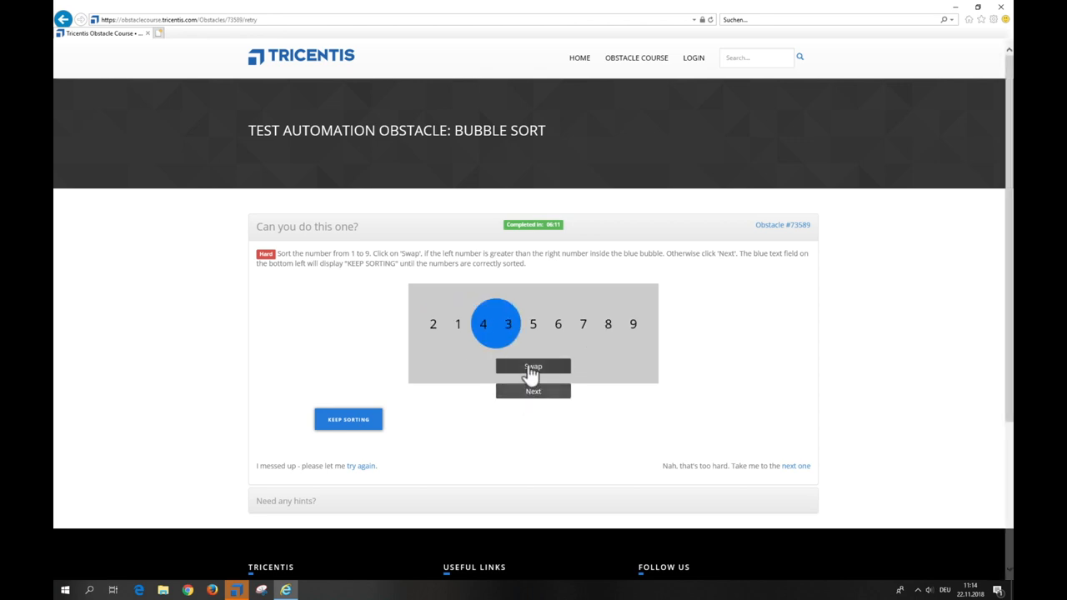
pyautogui.click(533, 390)
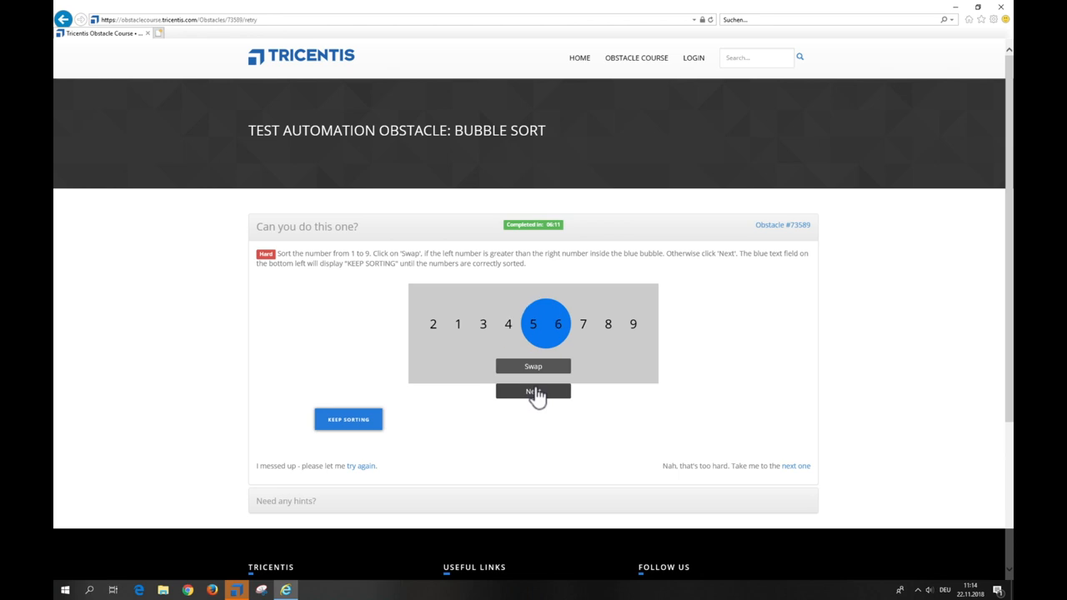
pyautogui.click(532, 392)
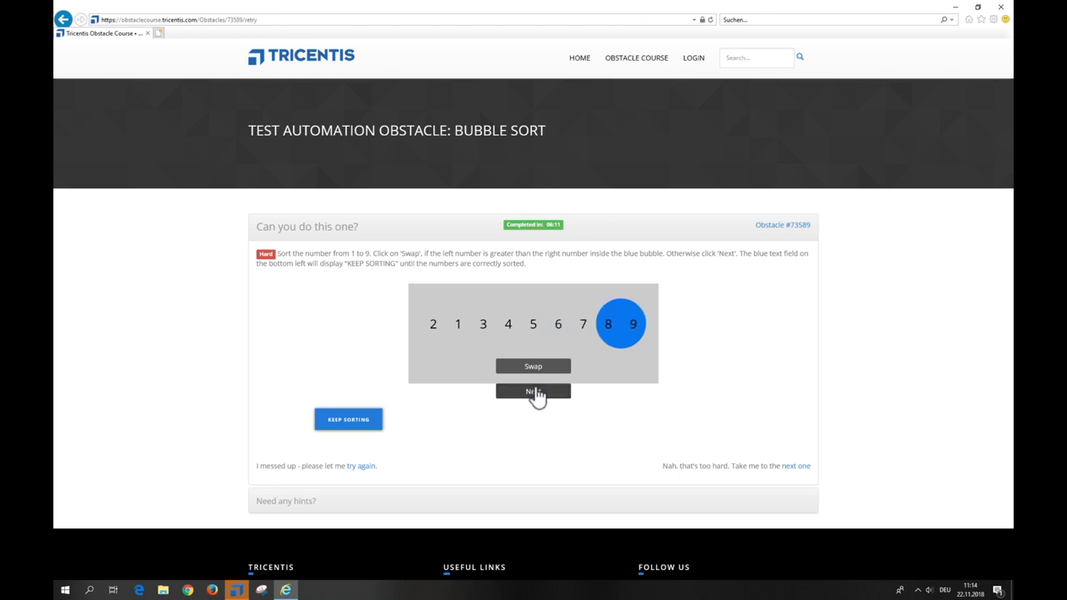
pyautogui.click(533, 391)
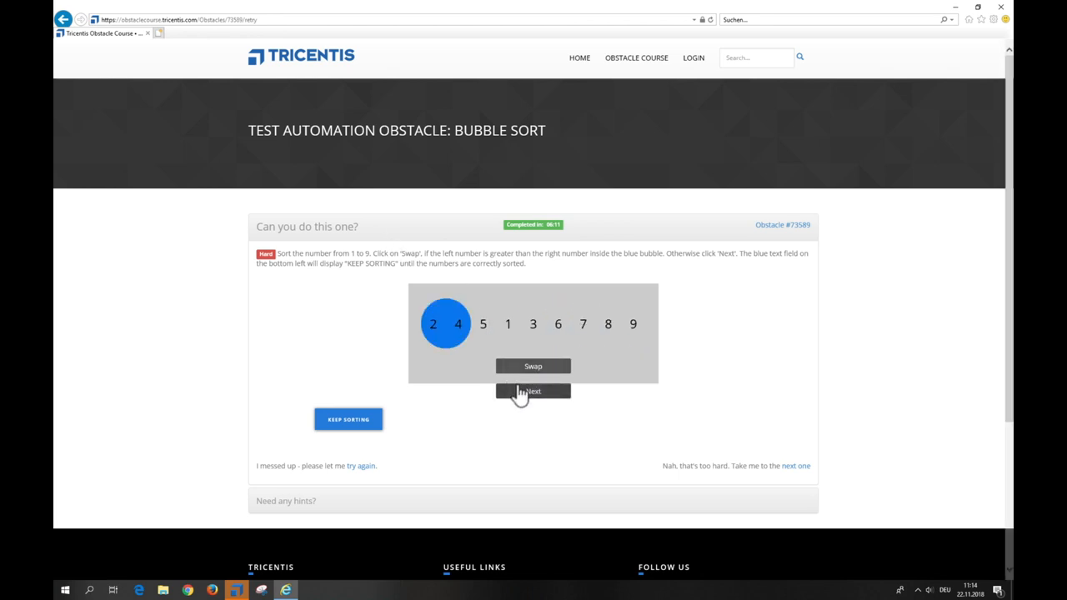
pyautogui.click(532, 391)
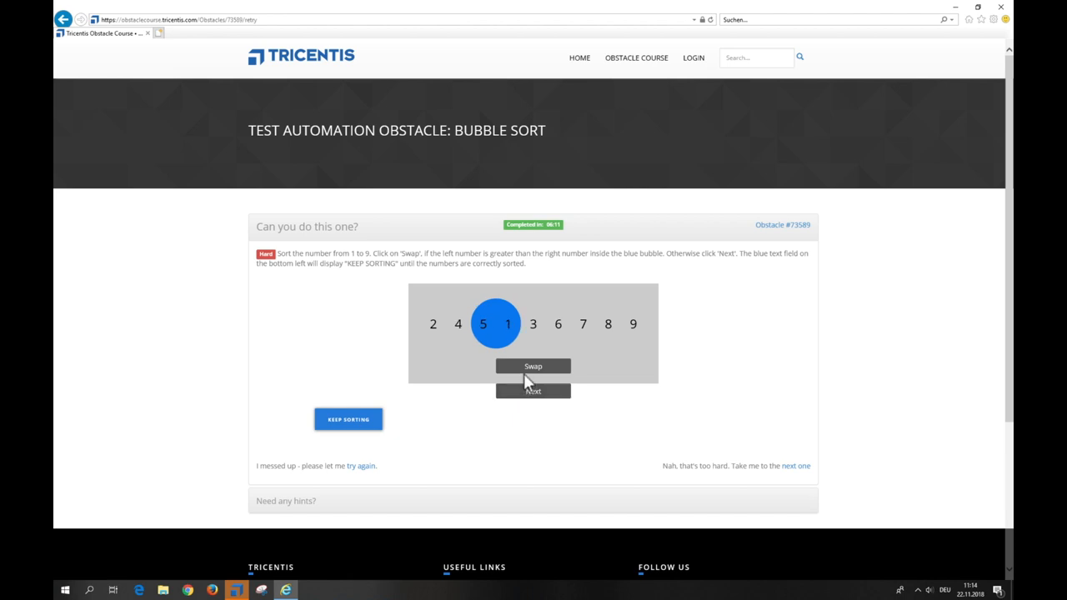
# - Continue sorting, swapping 5 and 1, 4 and 1, 4 and 3, then 2 and 1
pyautogui.click(533, 366)
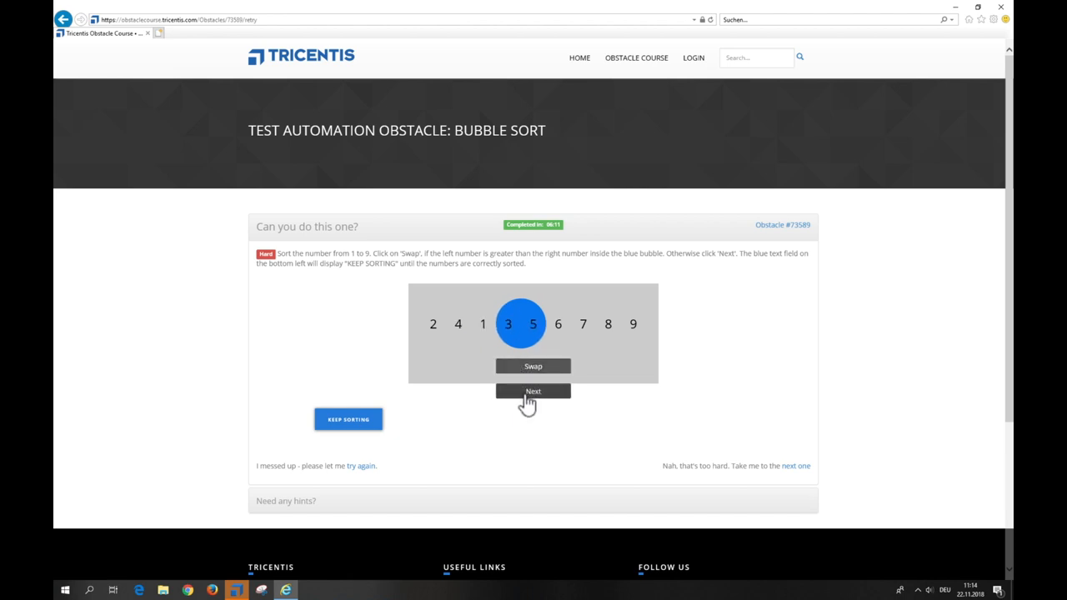
pyautogui.click(533, 391)
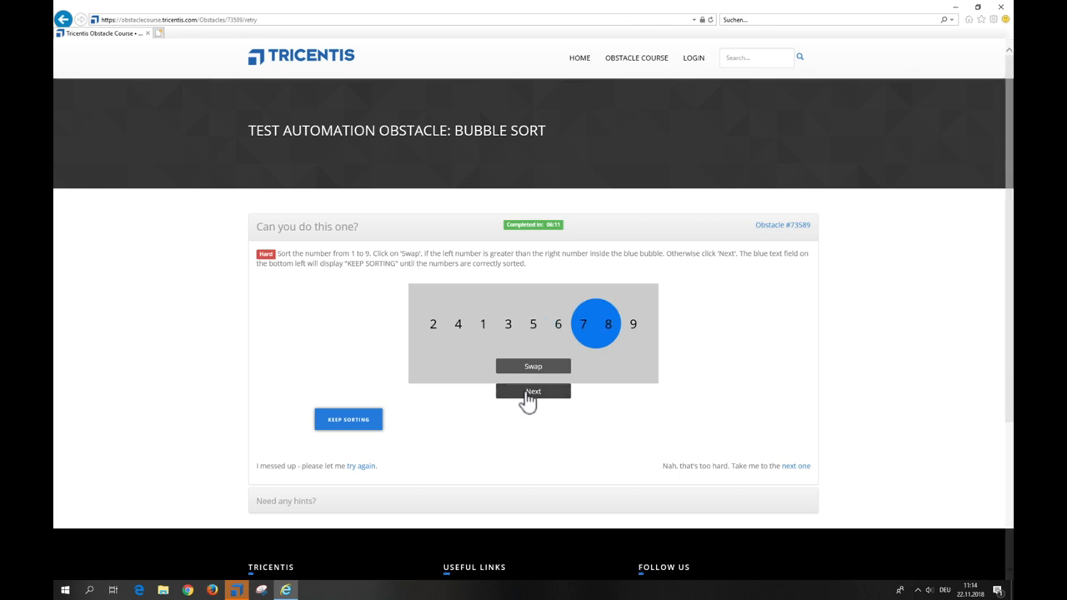
pyautogui.click(533, 391)
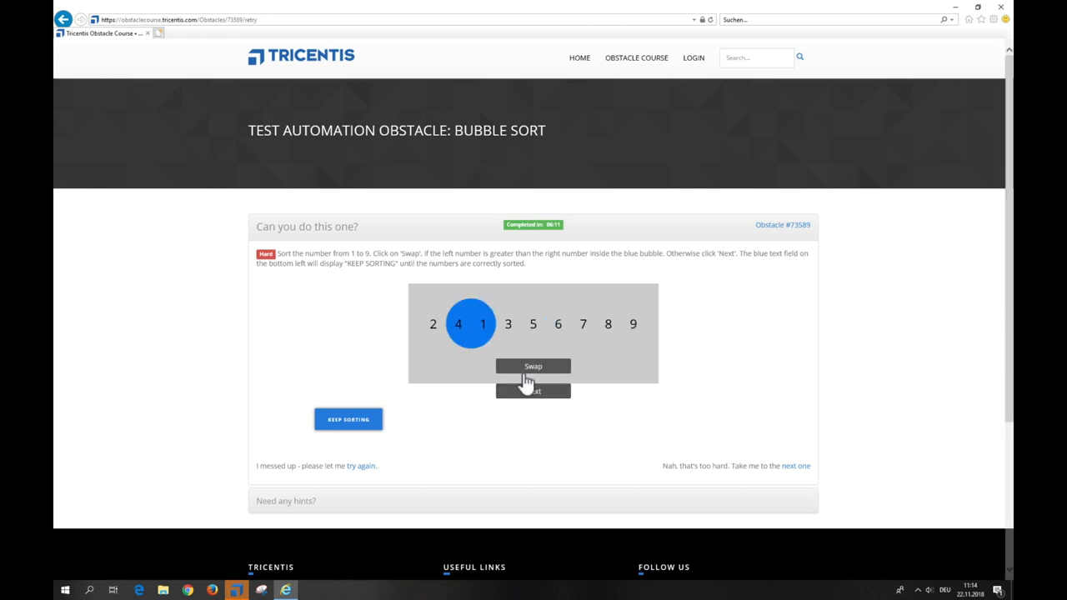
pyautogui.click(533, 366)
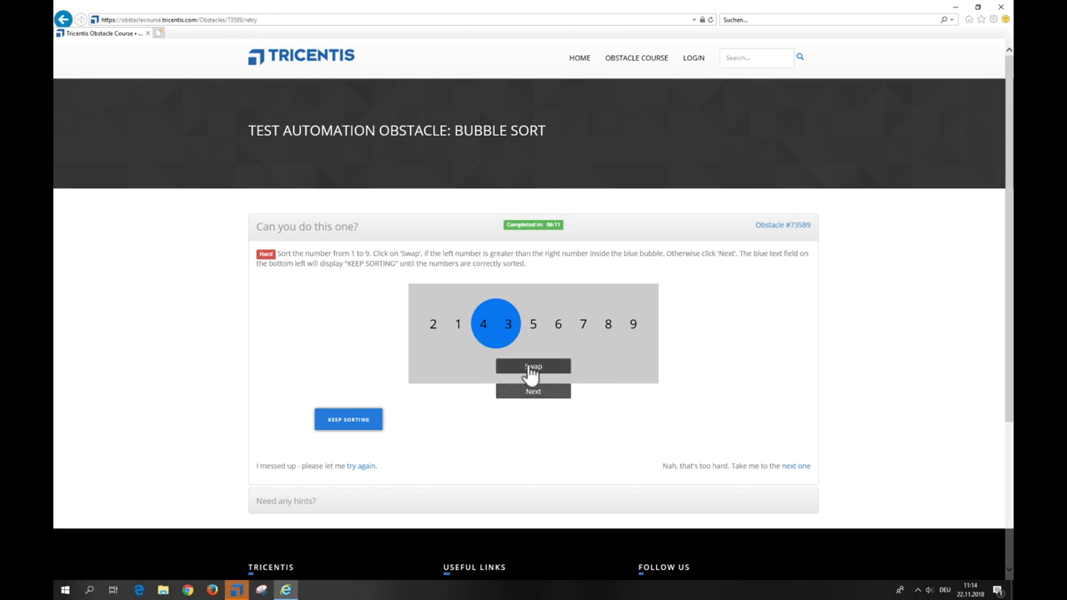
pyautogui.click(533, 391)
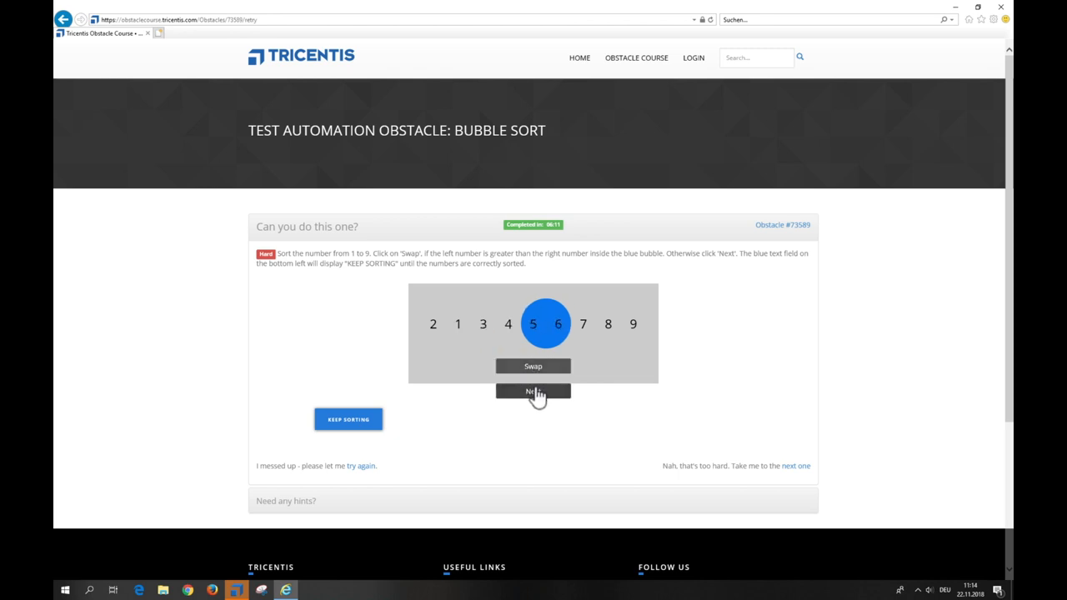
pyautogui.click(533, 391)
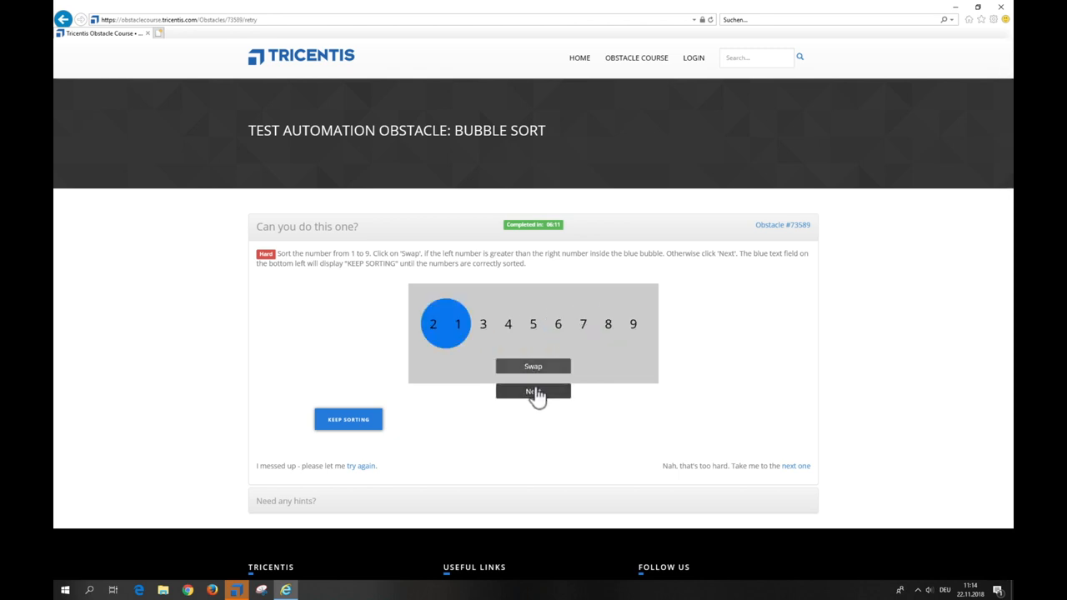
pyautogui.click(533, 392)
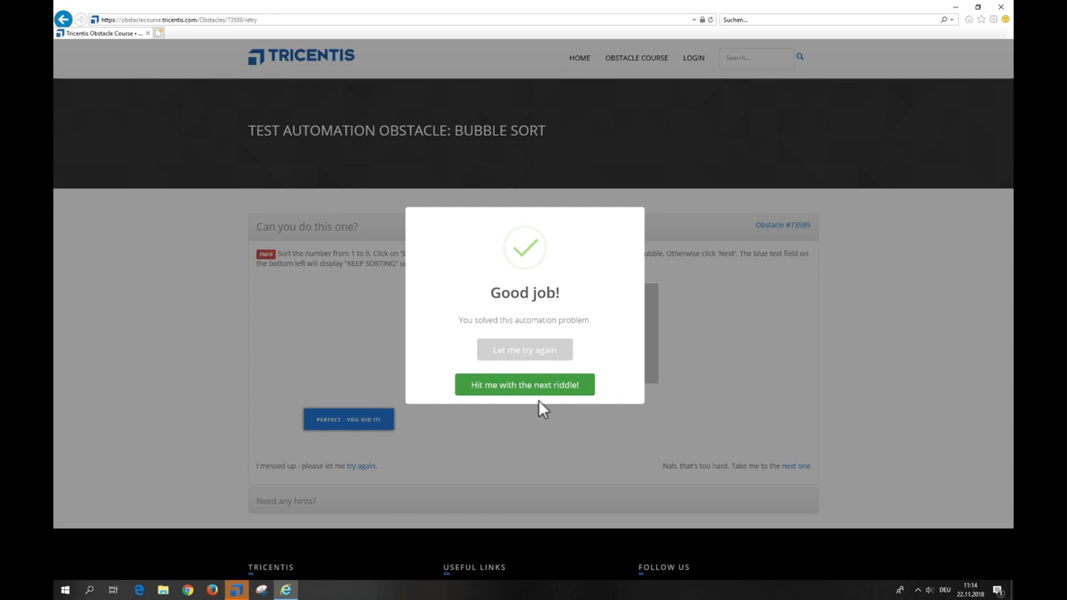
# - Trigger the last Swap so the Good job! dialog shows
pyautogui.click(525, 384)
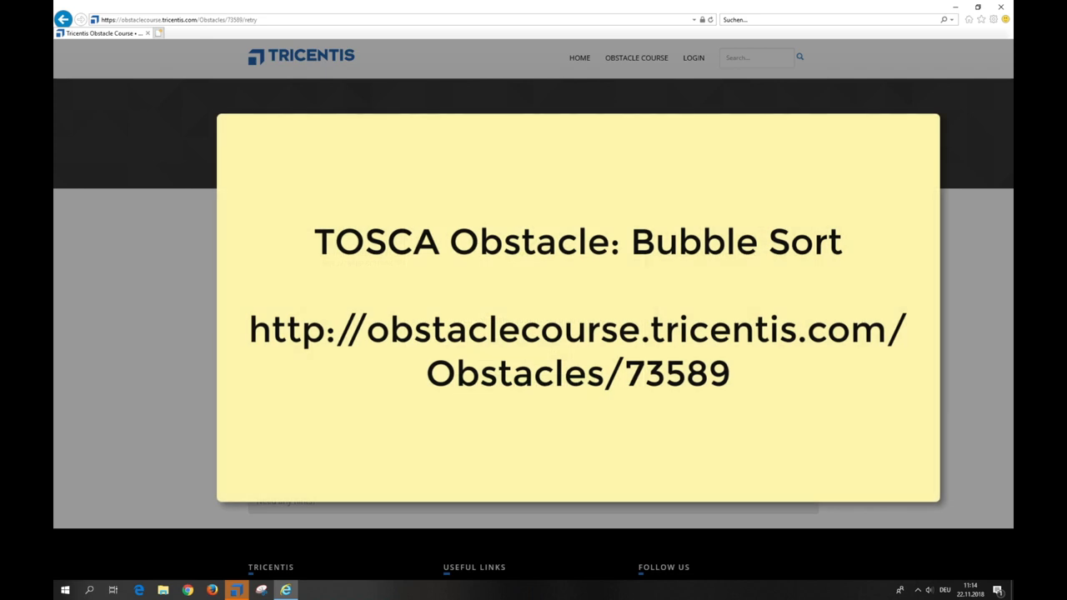